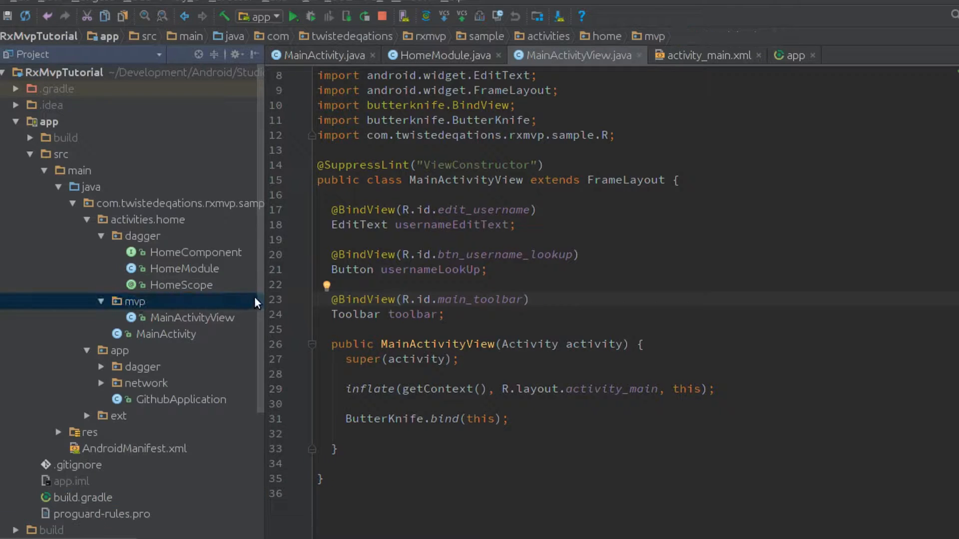
{"action": "mouse_move", "coordinate": [631, 315]}
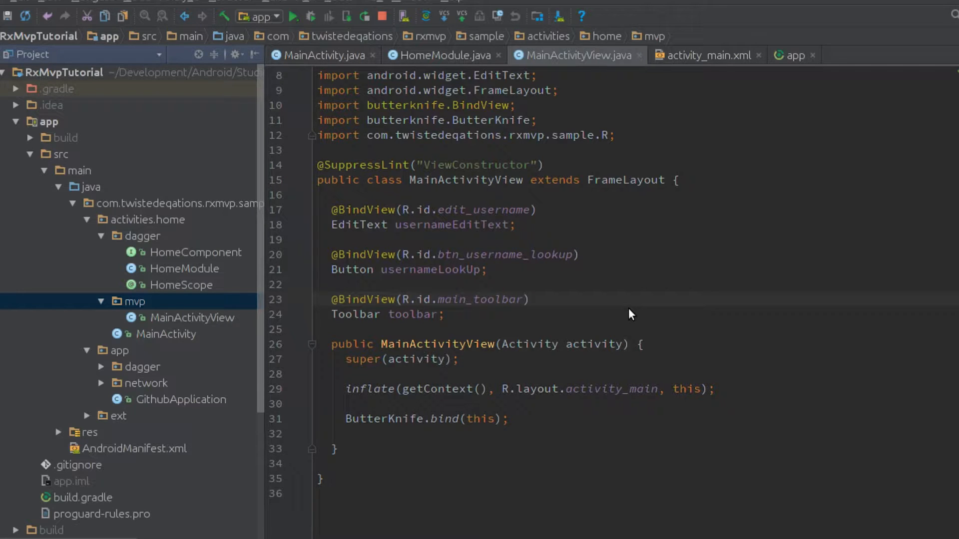
{"action": "mouse_move", "coordinate": [376, 206]}
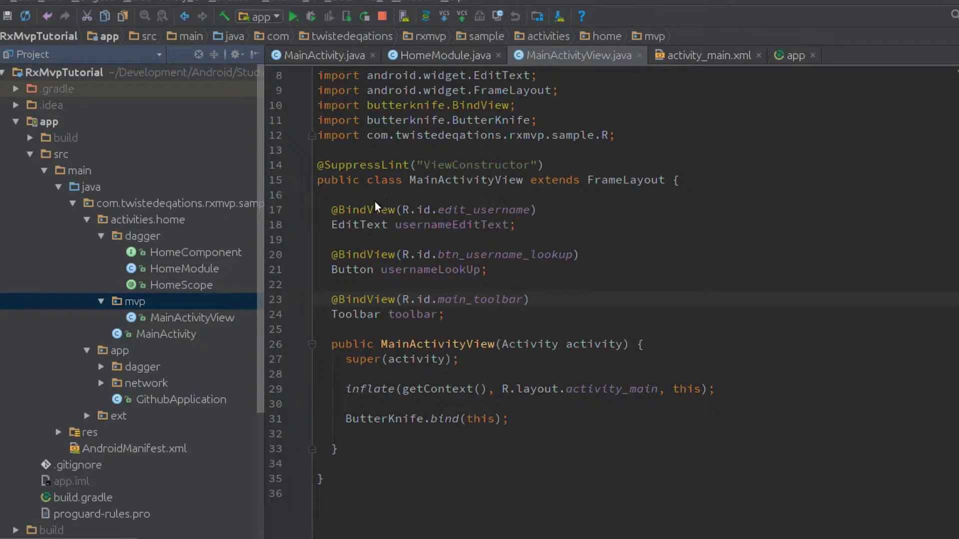
{"action": "mouse_move", "coordinate": [349, 228]}
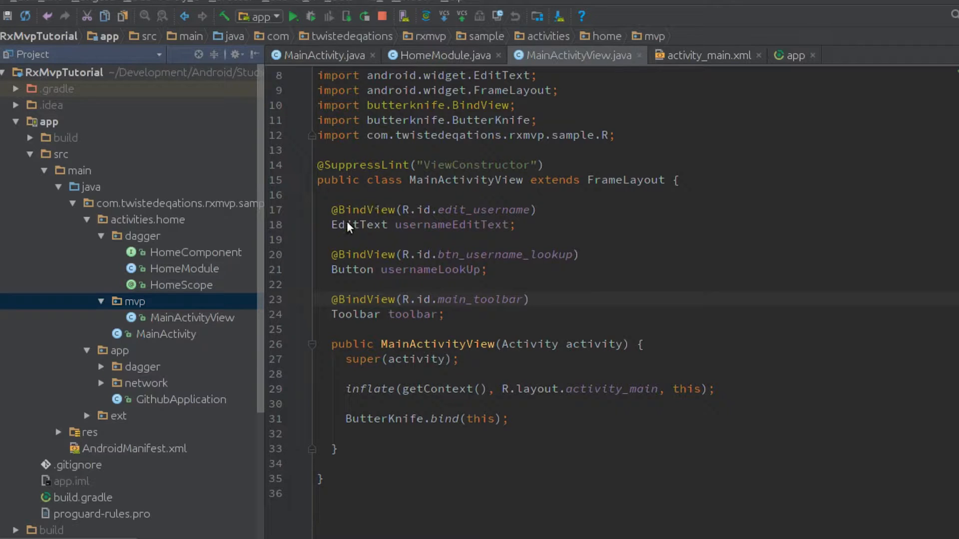
{"action": "mouse_move", "coordinate": [494, 419]}
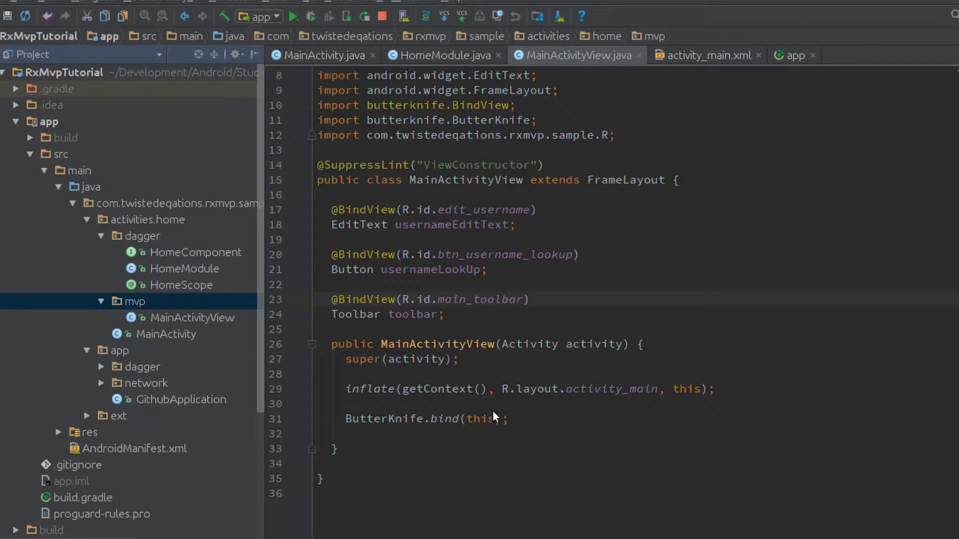
{"action": "mouse_move", "coordinate": [527, 421]}
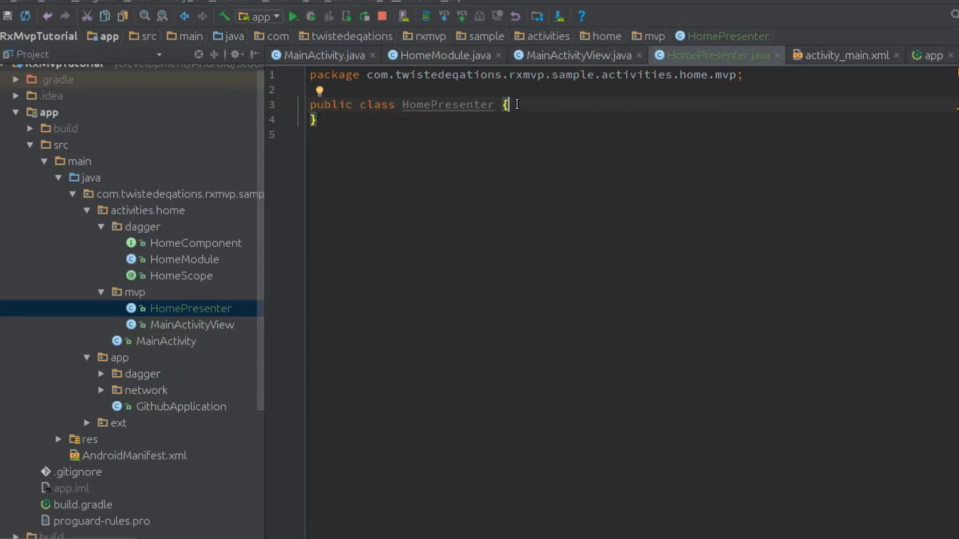
Declare a MainActivityView view field and rename MainActivityView to HomeView project-wide.
{"action": "type", "text": "H"}
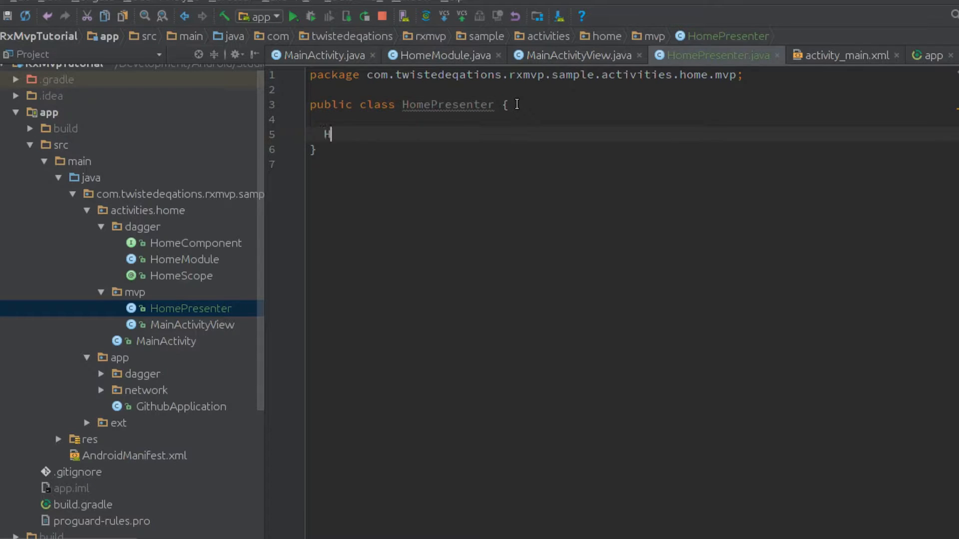
{"action": "type", "text": "ome"}
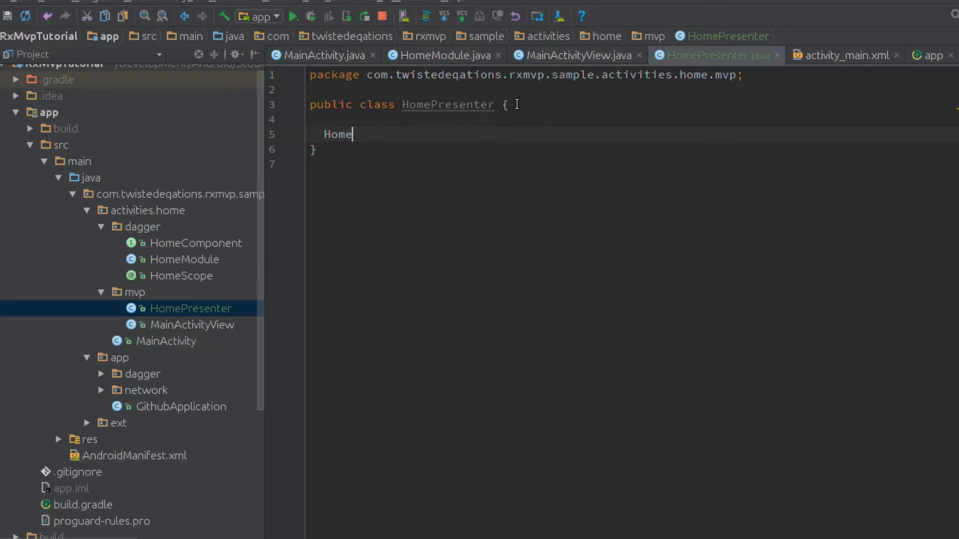
{"action": "type", "text": "MainActivityView v"}
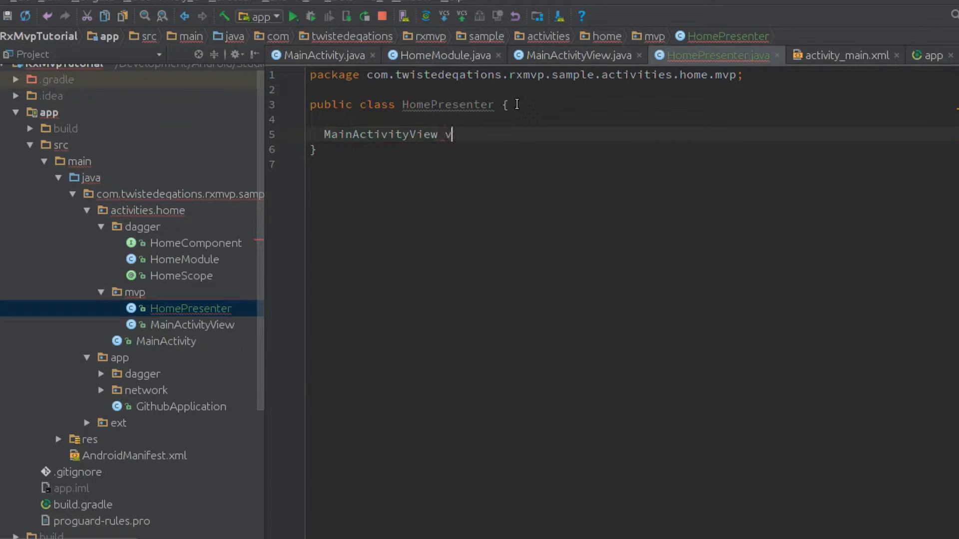
{"action": "type", "text": "iew;"}
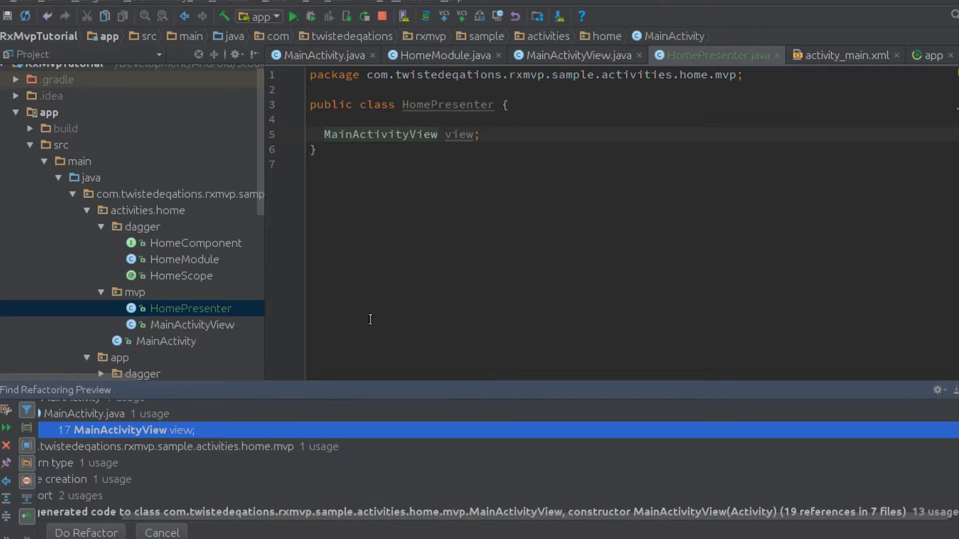
{"action": "left_click", "coordinate": [86, 532]}
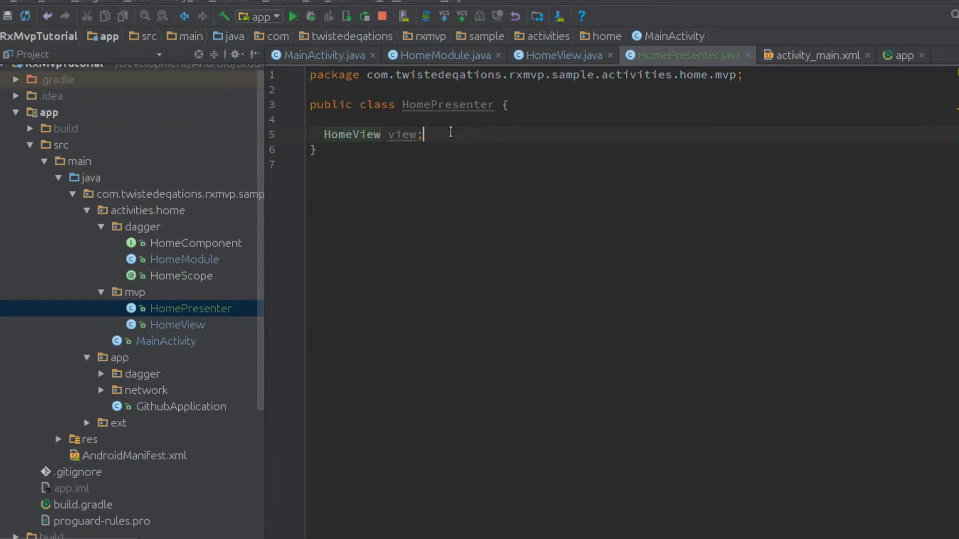
Make the view field private final and start a public HomePresenter() constructor.
{"action": "left_click", "coordinate": [326, 134]}
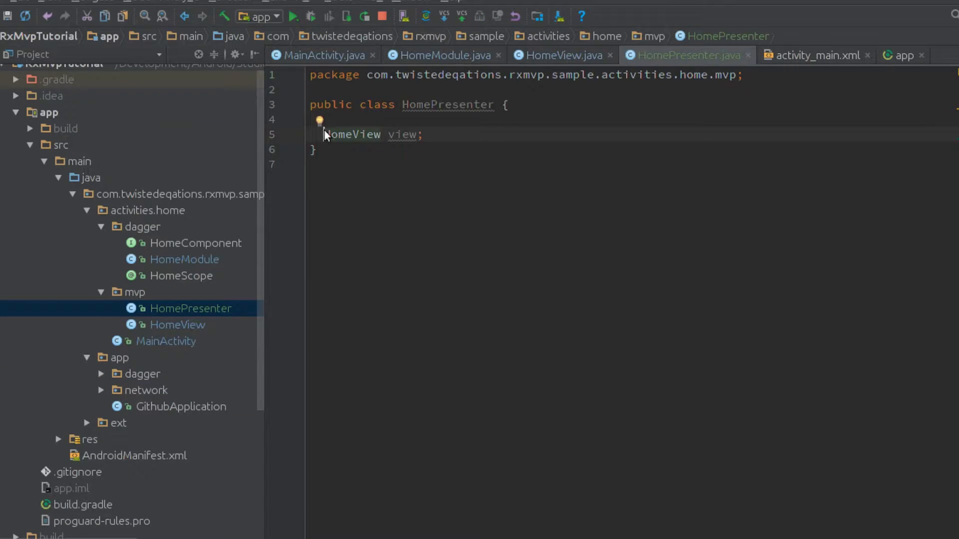
{"action": "type", "text": "private final"}
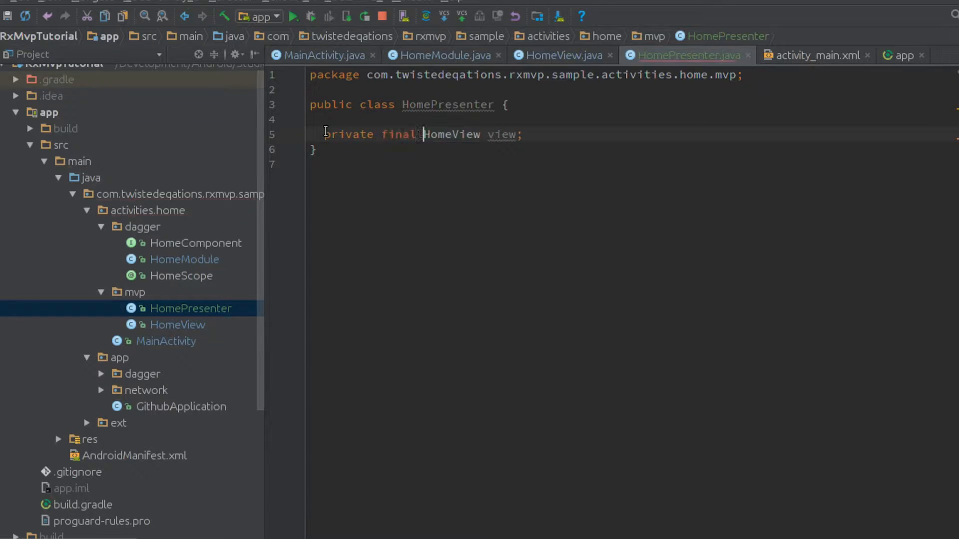
{"action": "type", "text": "public HomePresenter() {"}
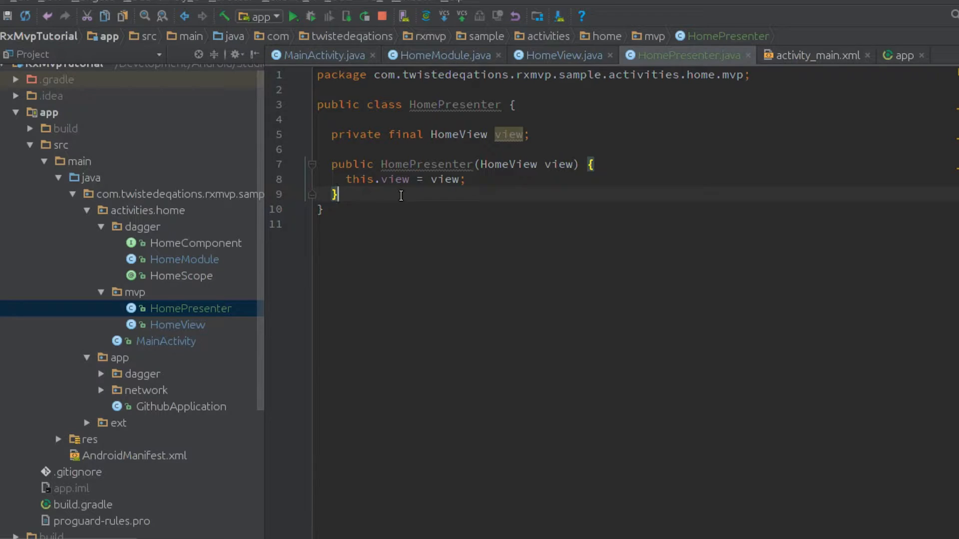
Add empty public void onCreate and onDestroy methods below the HomePresenter constructor.
{"action": "type", "text": "p"}
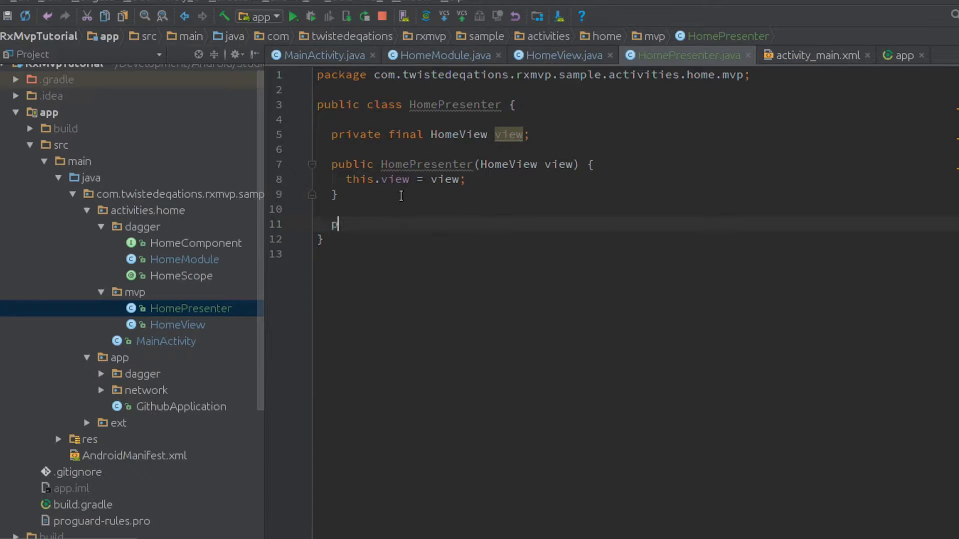
{"action": "type", "text": "ublic void"}
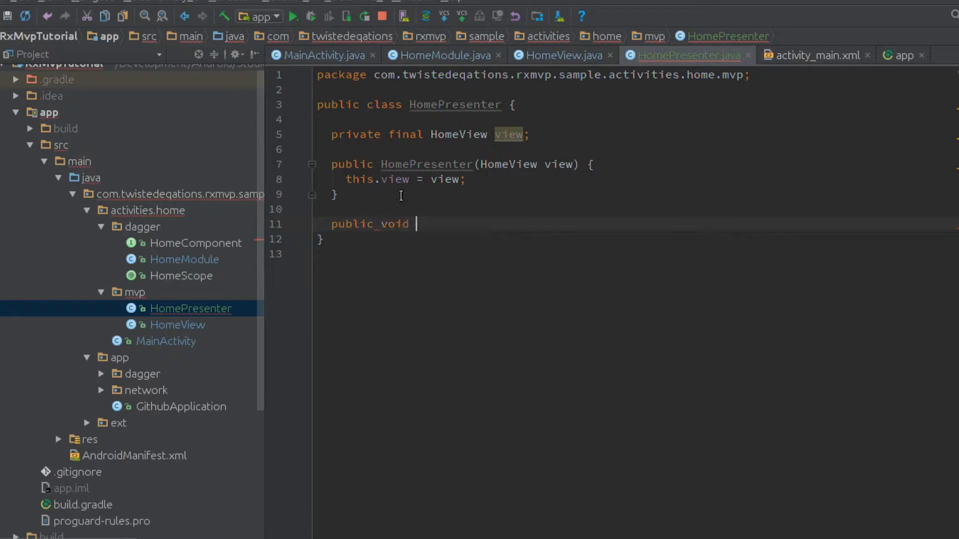
{"action": "type", "text": "onCreate() {"}
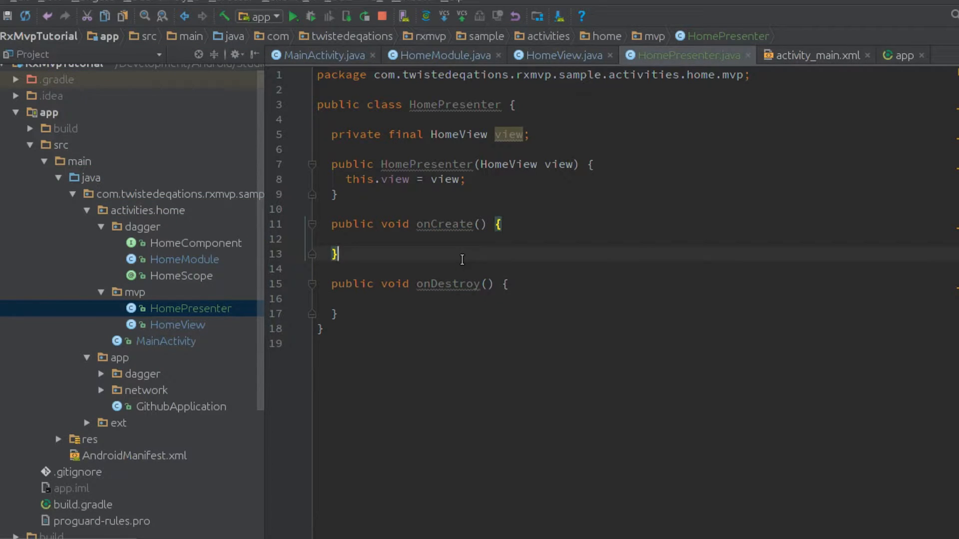
{"action": "mouse_move", "coordinate": [421, 261]}
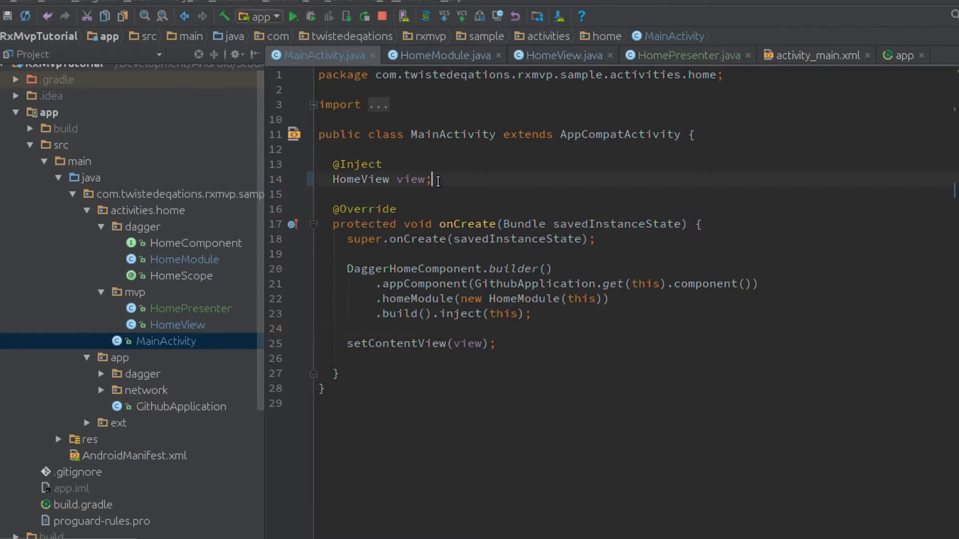
Inject a HomePresenter presenter field in MainActivity and call presenter.onCreate() after setContentView.
{"action": "type", "text": "@Inject"}
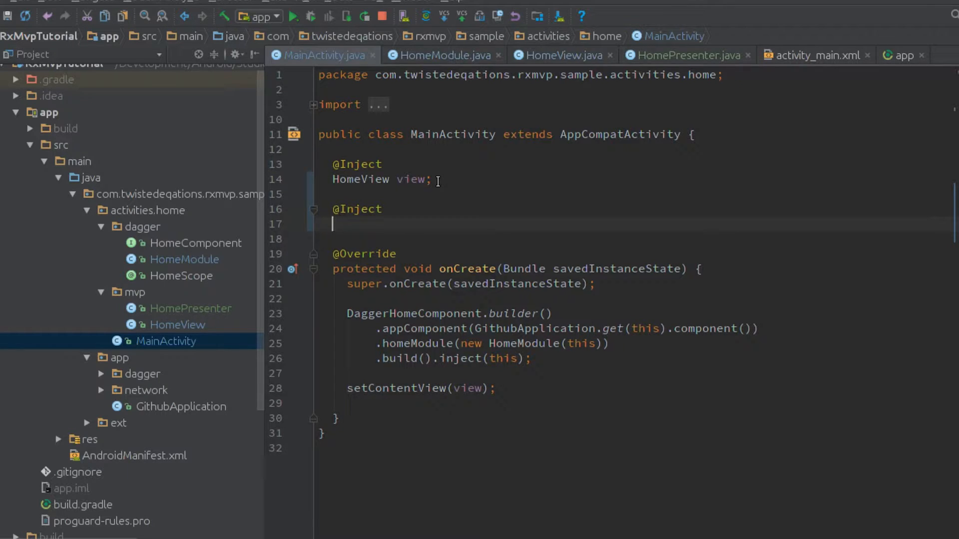
{"action": "type", "text": "HomePresenter p"}
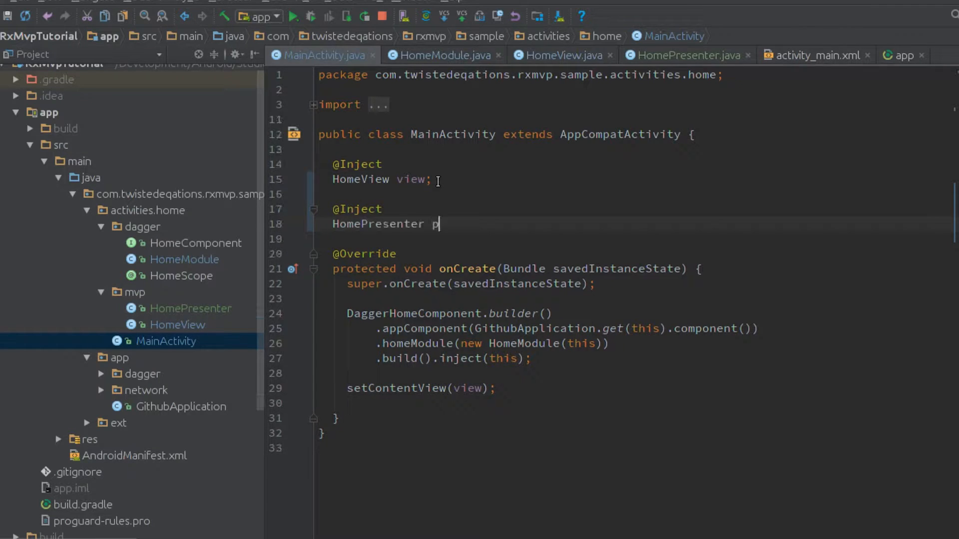
{"action": "type", "text": "resenter;"}
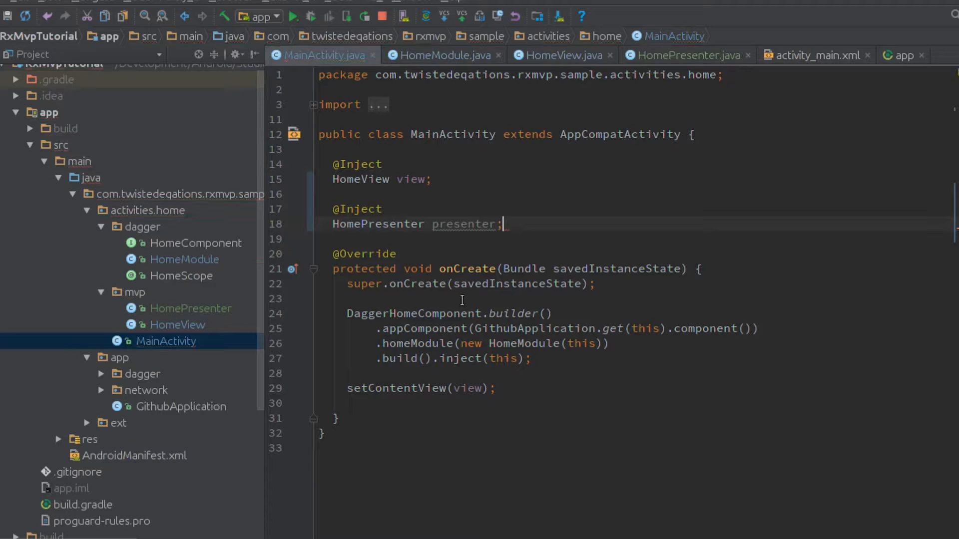
{"action": "type", "text": "p"}
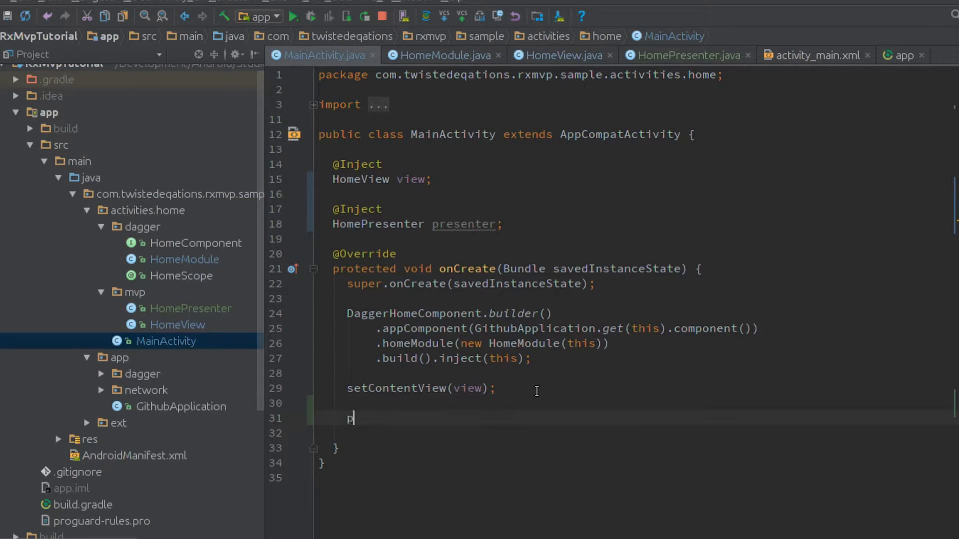
{"action": "type", "text": "resenter.onCreate();"}
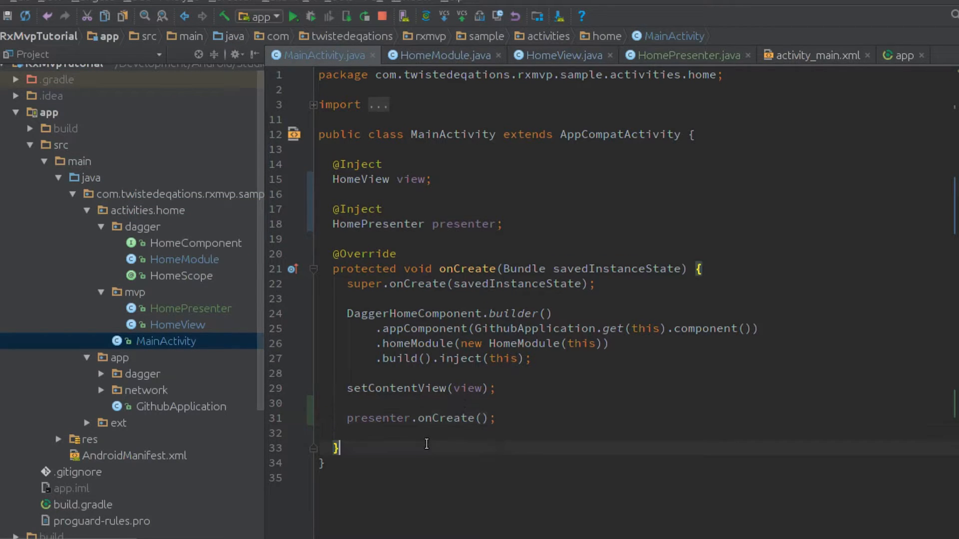
Override onDestroy in MainActivity to call presenter.onDestroy(), then return to HomePresenter.
{"action": "key", "text": "enter"}
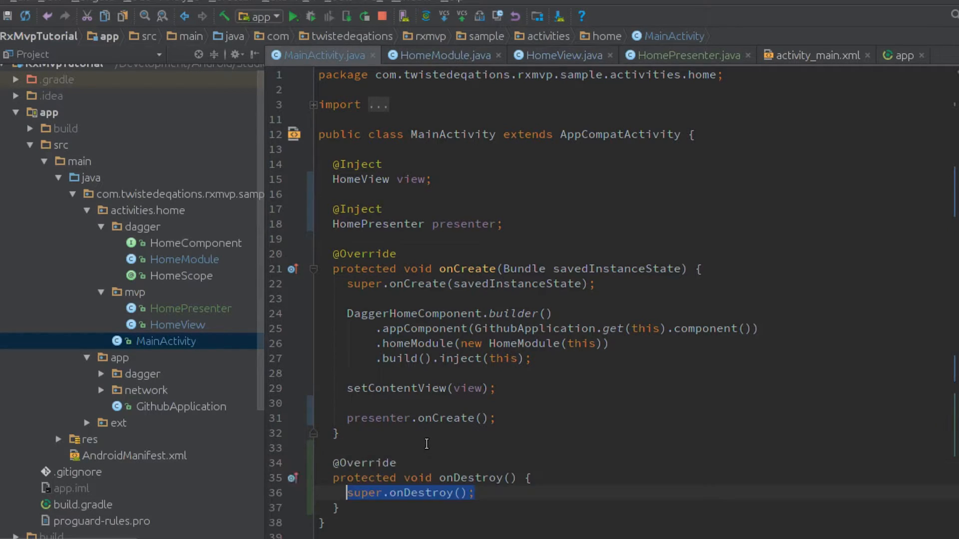
{"action": "type", "text": "presenter."}
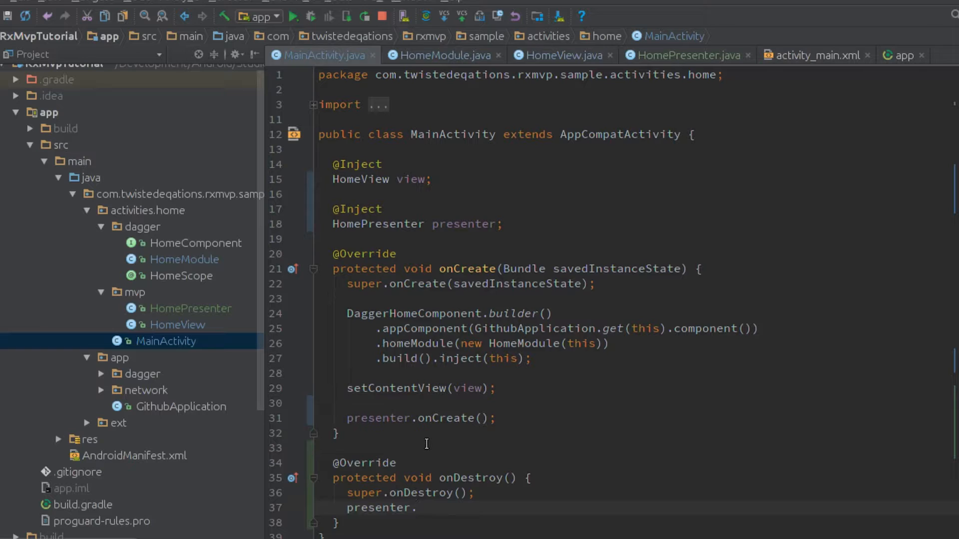
{"action": "type", "text": "onDestroy();"}
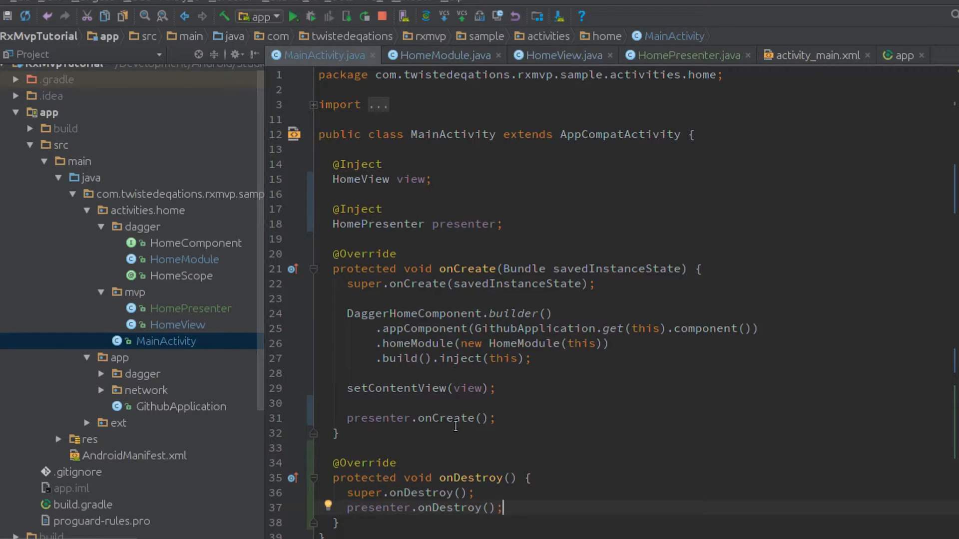
{"action": "scroll", "scroll_direction": "down", "scroll_amount": 3}
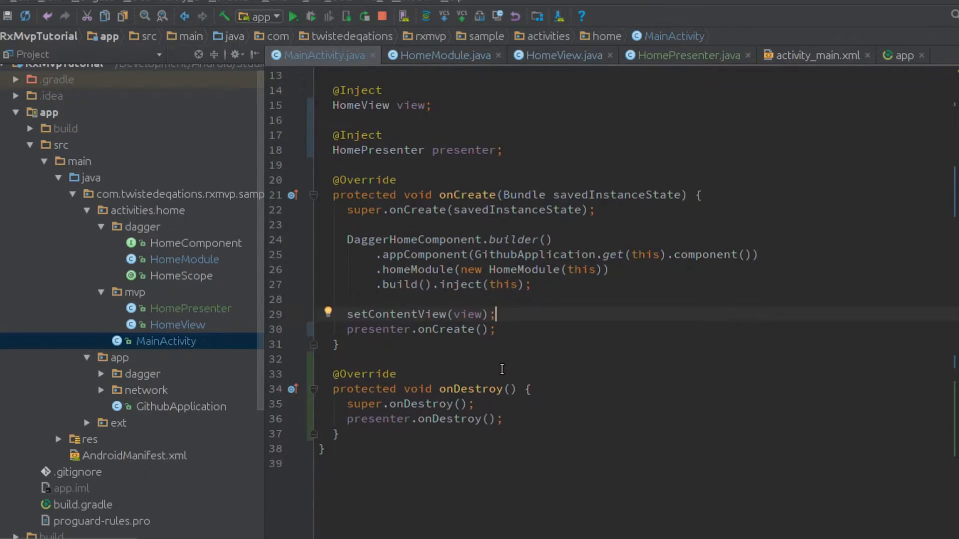
{"action": "left_click", "coordinate": [687, 55]}
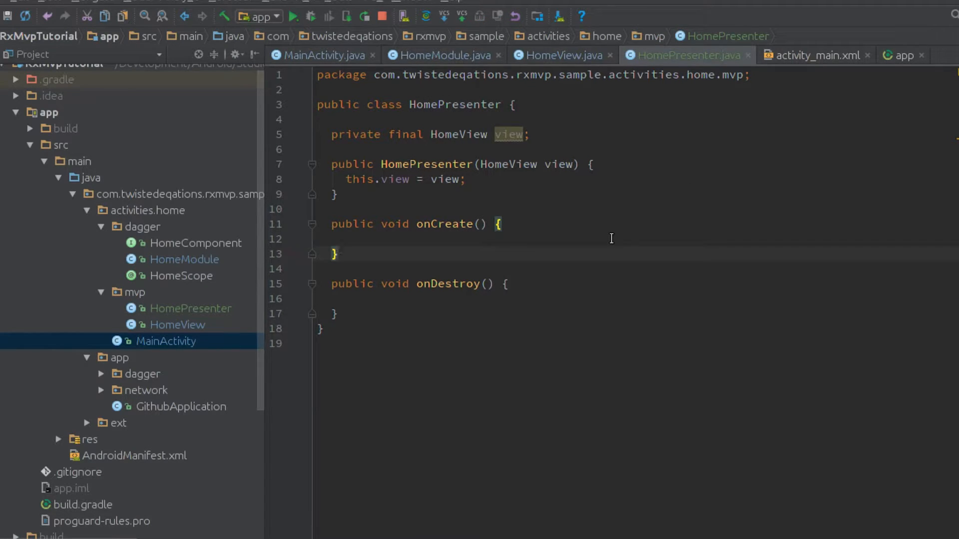
Switch to the HomeView.java editor tab.
{"action": "left_click", "coordinate": [336, 253]}
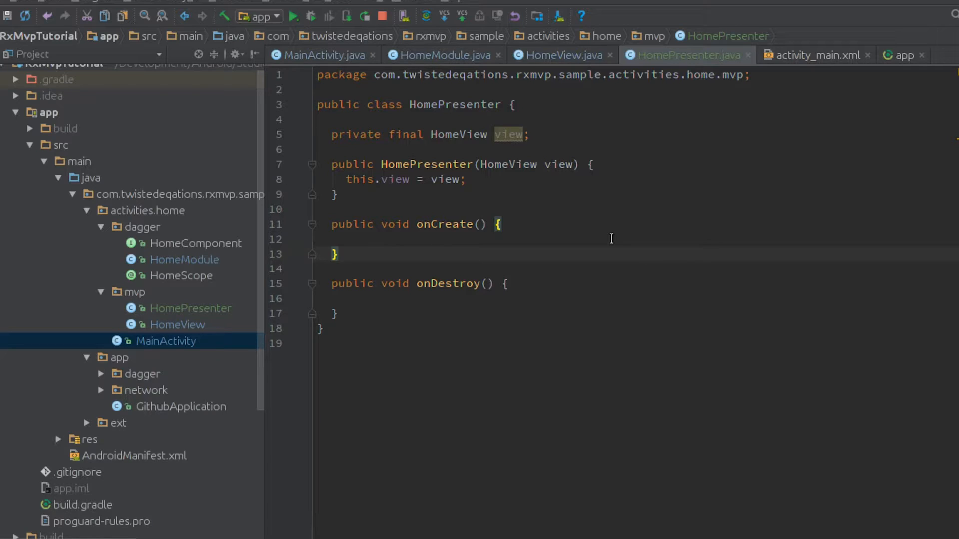
{"action": "left_click", "coordinate": [338, 254]}
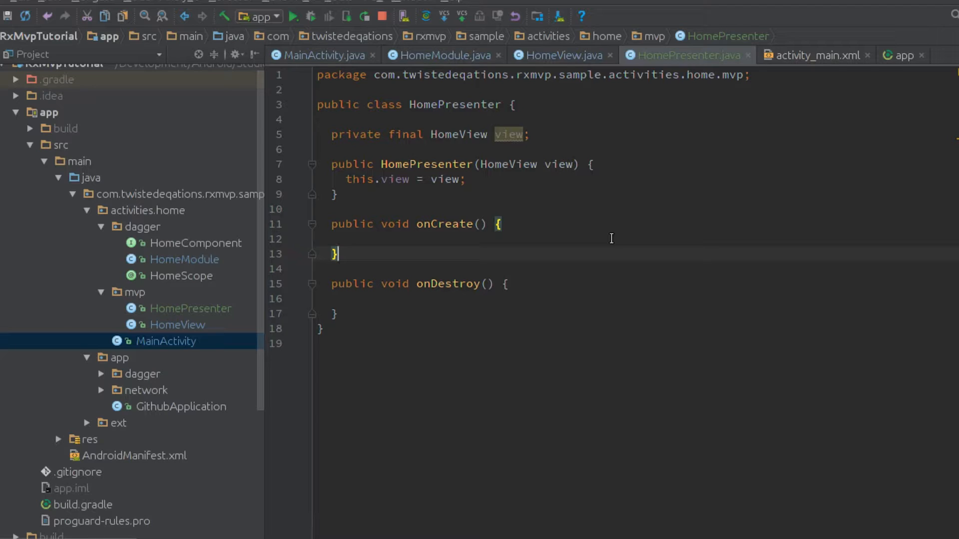
{"action": "mouse_move", "coordinate": [566, 100]}
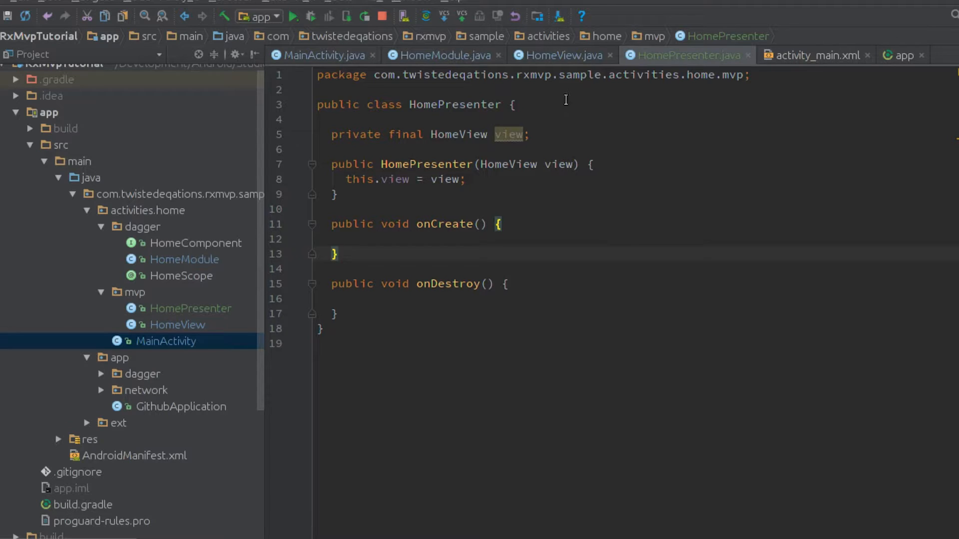
{"action": "left_click", "coordinate": [562, 55]}
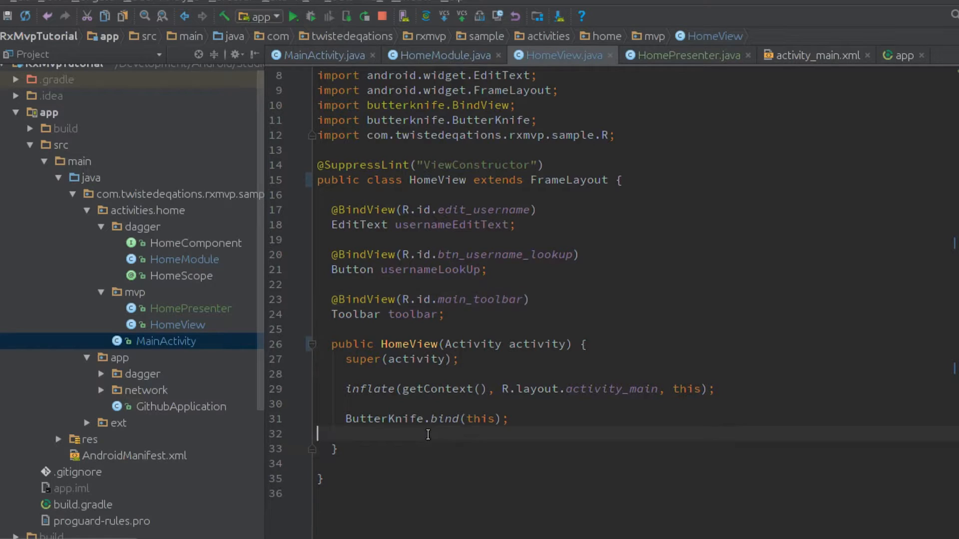
Declare a public setMessage(String message) method below the HomeView constructor.
{"action": "key", "text": "enter"}
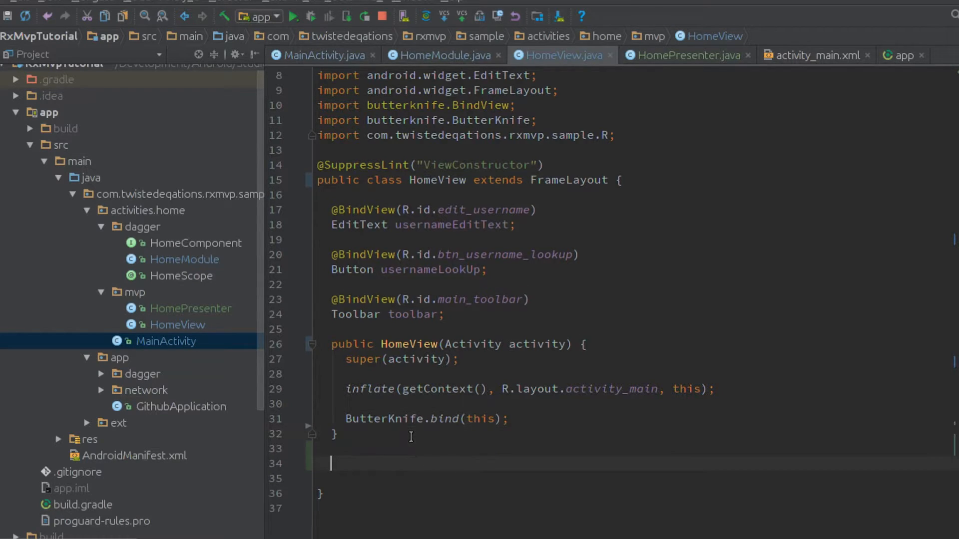
{"action": "type", "text": "public void setMe"}
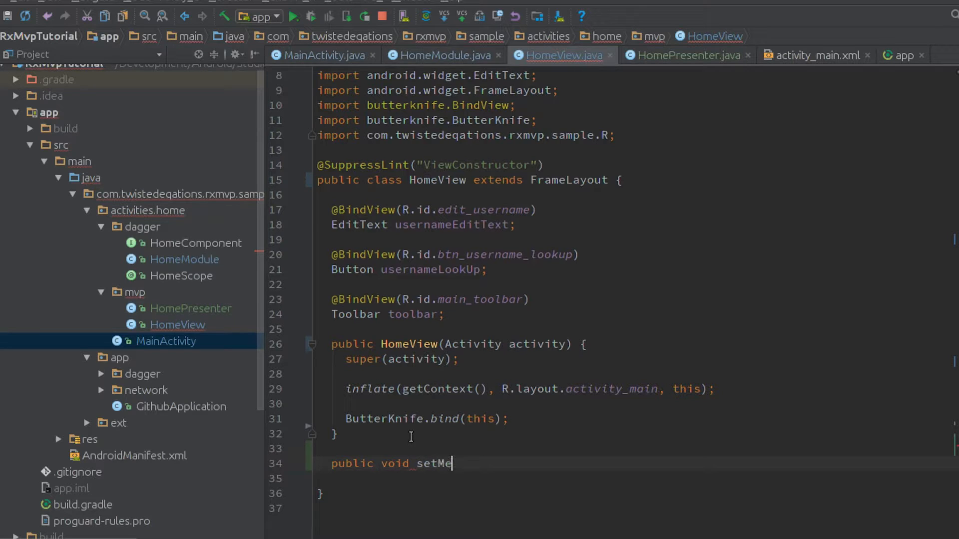
{"action": "type", "text": "ssage()"}
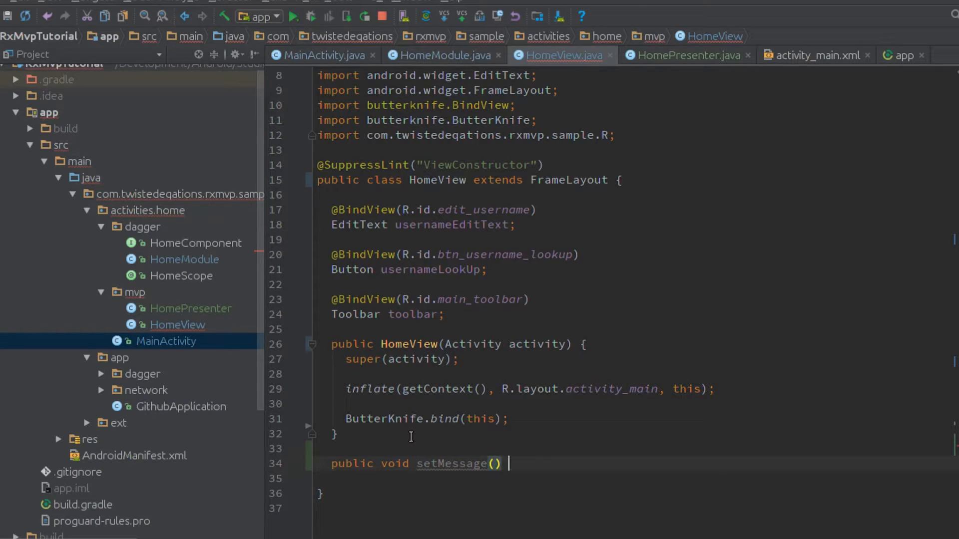
{"action": "type", "text": "{"}
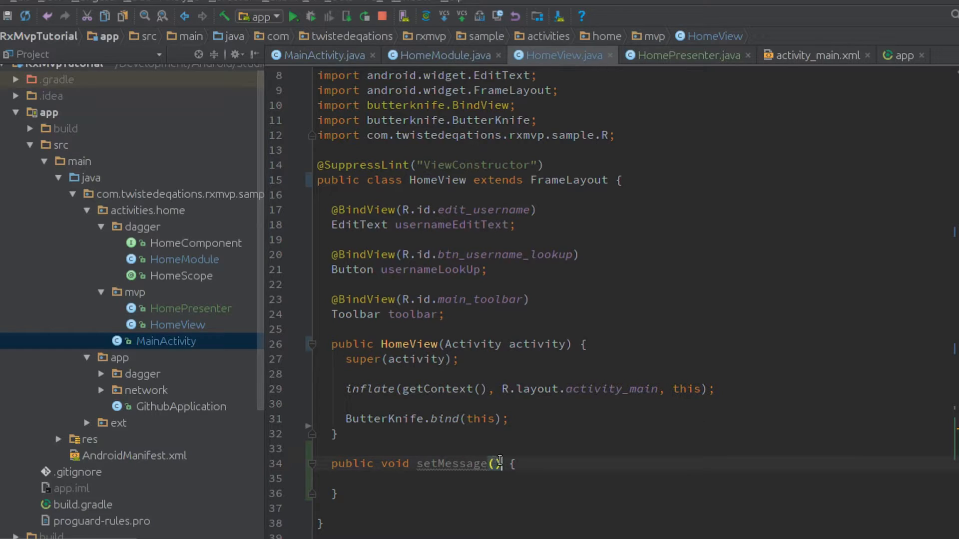
{"action": "type", "text": "String"}
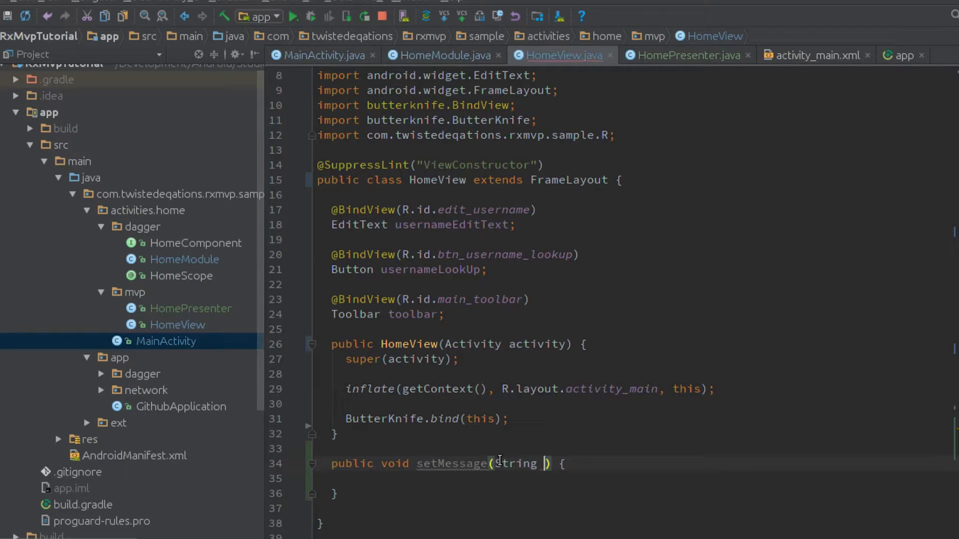
{"action": "type", "text": "me"}
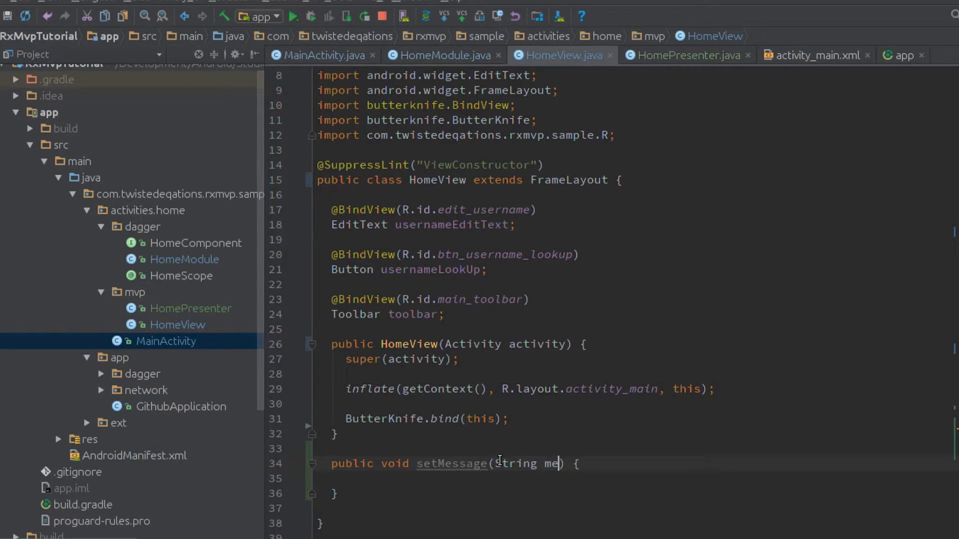
{"action": "type", "text": "ssage"}
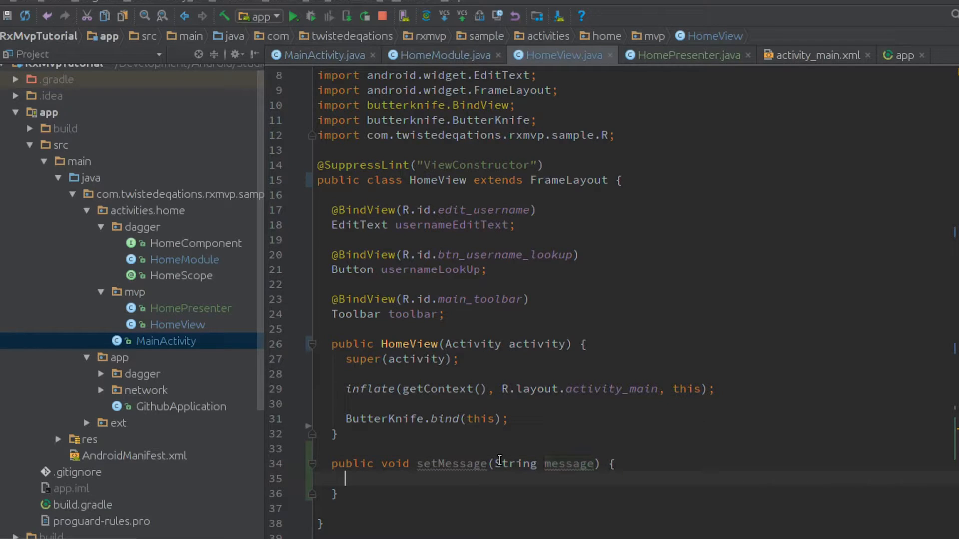
Show the message via Toast.makeText(getContext(), message, Toast.LENGTH_SHORT).show().
{"action": "type", "text": "T"}
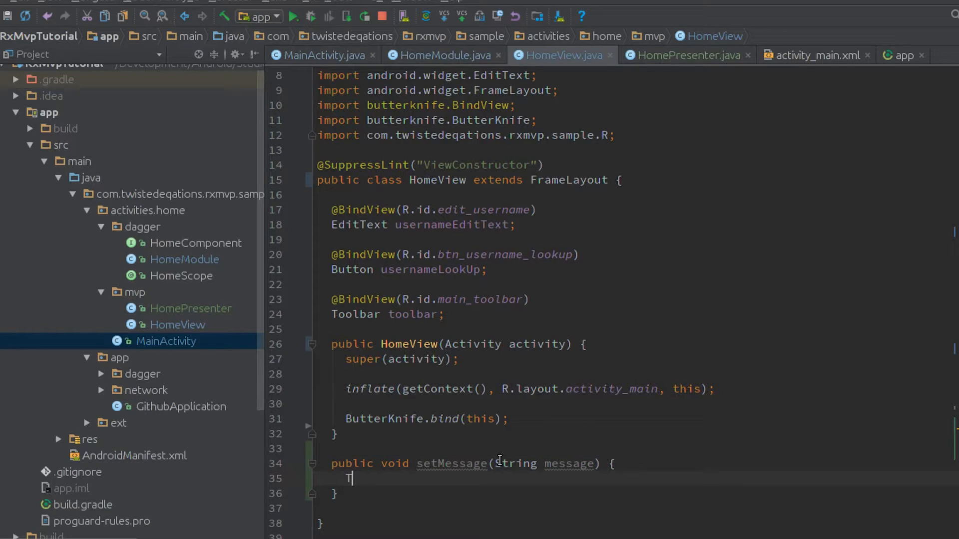
{"action": "type", "text": "oast.makeText(g"}
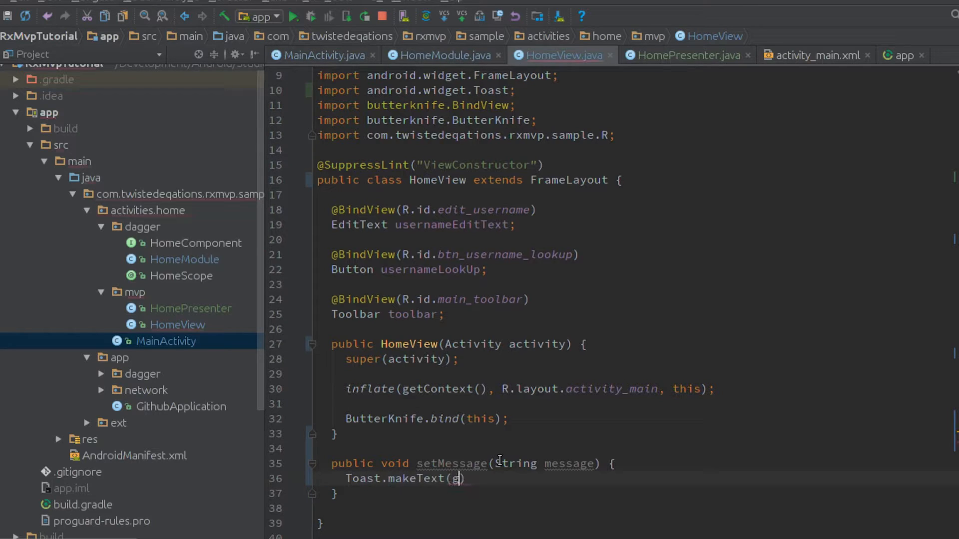
{"action": "type", "text": "etContext(), m)"}
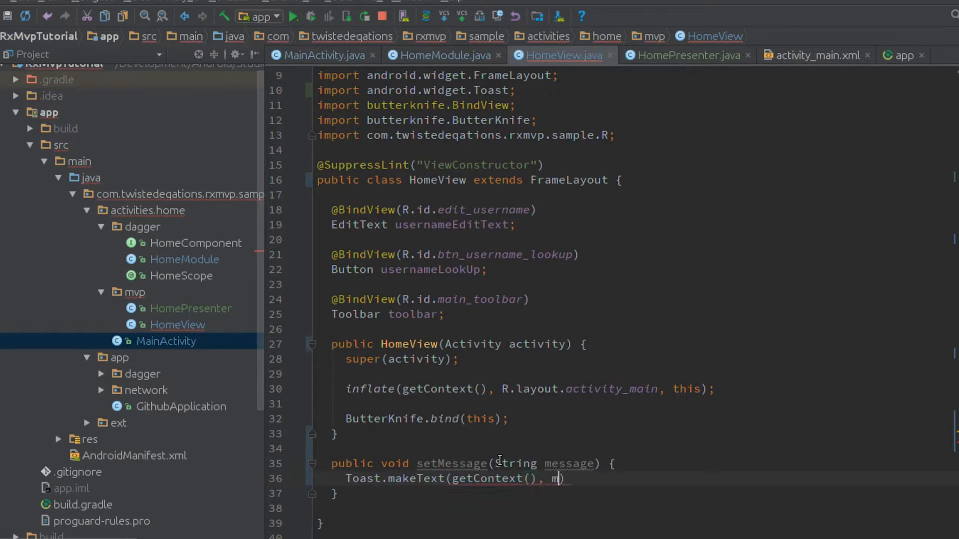
{"action": "type", "text": "essage, L"}
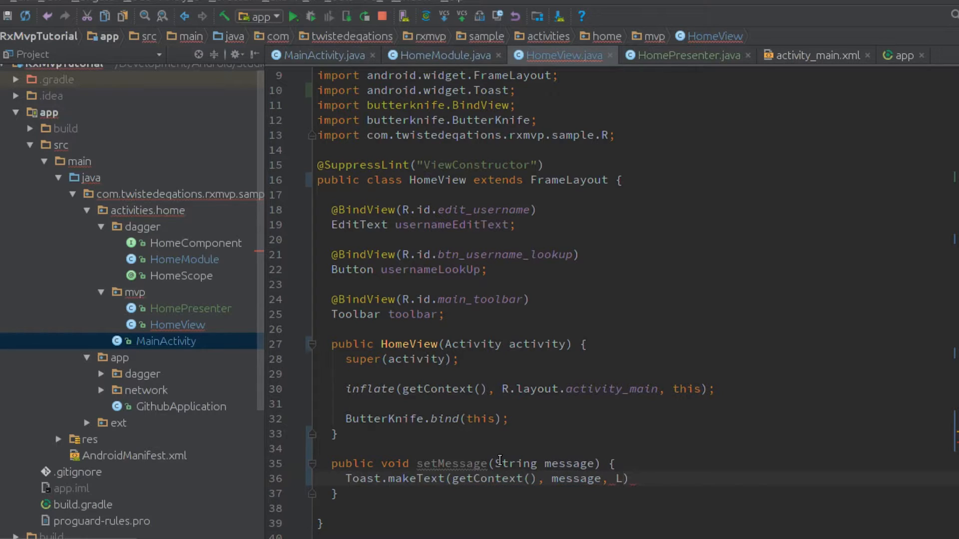
{"action": "type", "text": "Toast.LENGTH_SHORT).show();"}
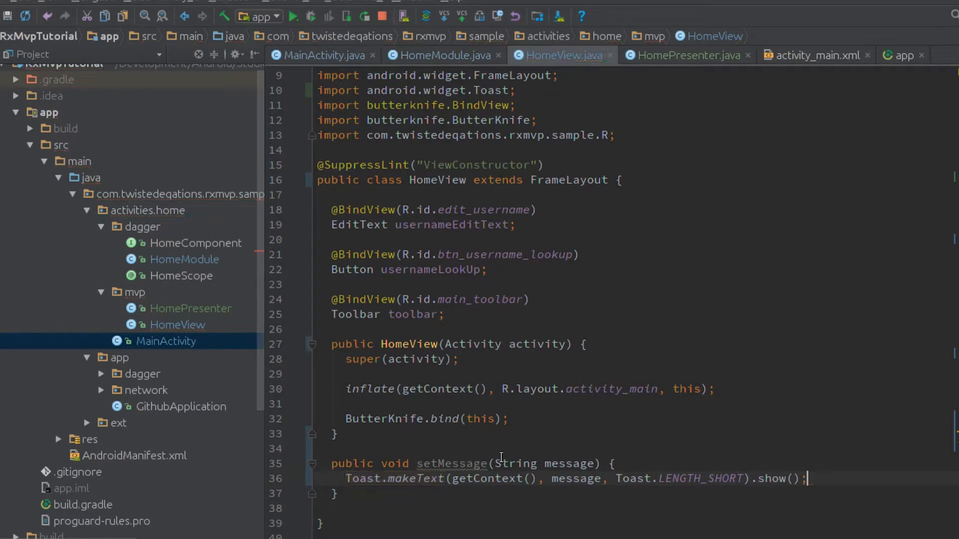
{"action": "left_click", "coordinate": [685, 55]}
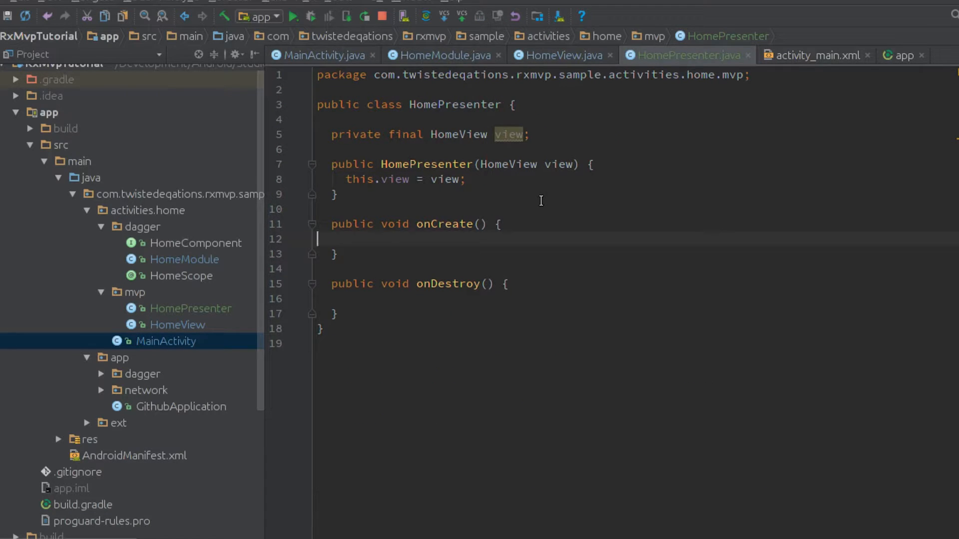
Declare 'private final CompositeSubscription compositeSubscription = new CompositeSubscription();' under the view field.
{"action": "key", "text": "enter"}
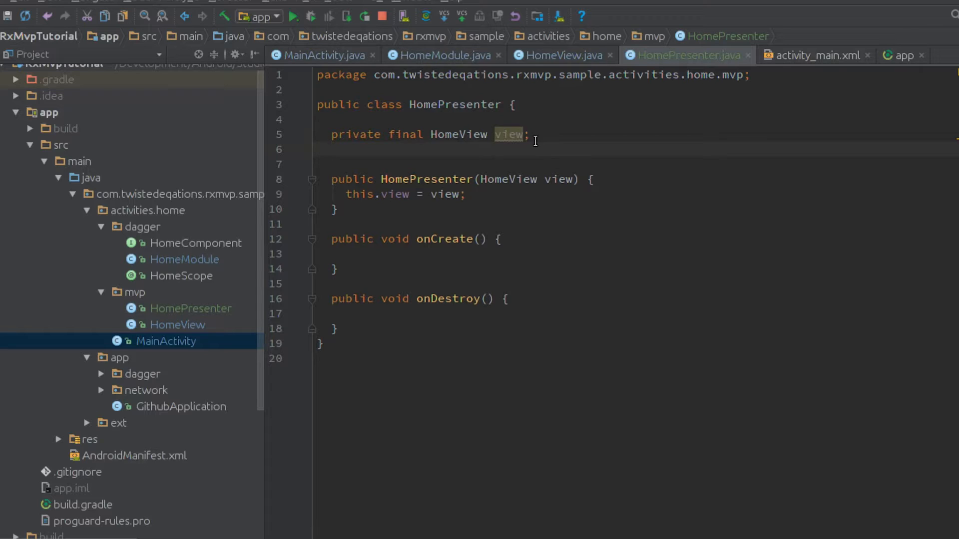
{"action": "left_click", "coordinate": [332, 150]}
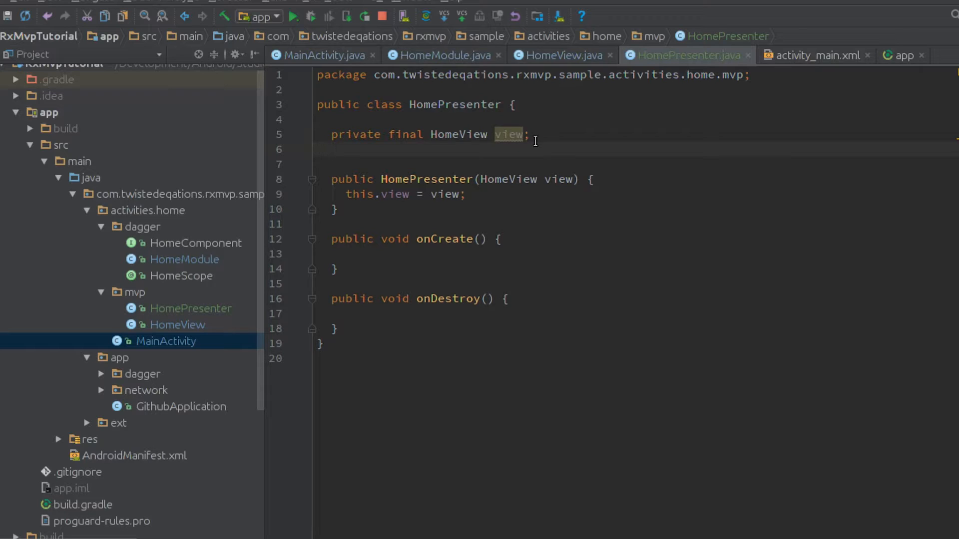
{"action": "left_click", "coordinate": [331, 150]}
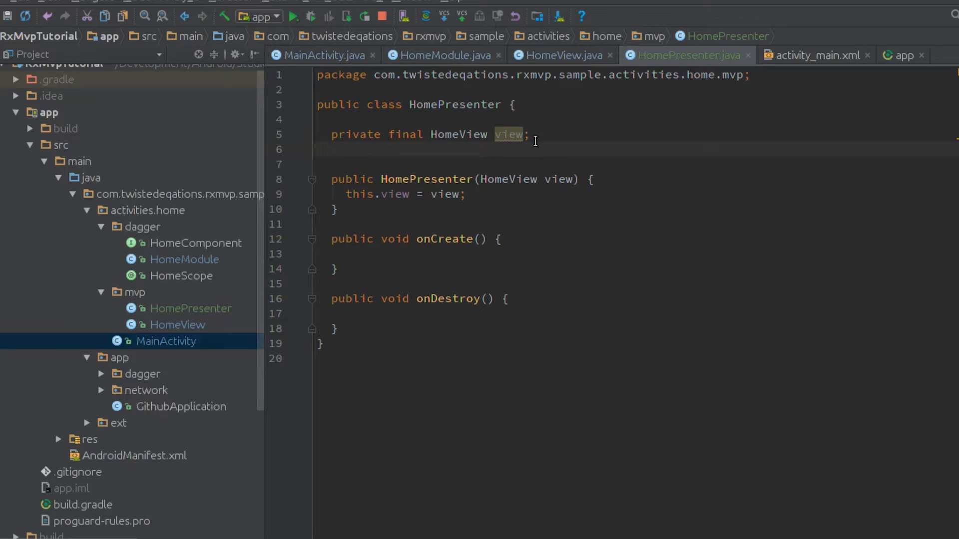
{"action": "left_click", "coordinate": [331, 149]}
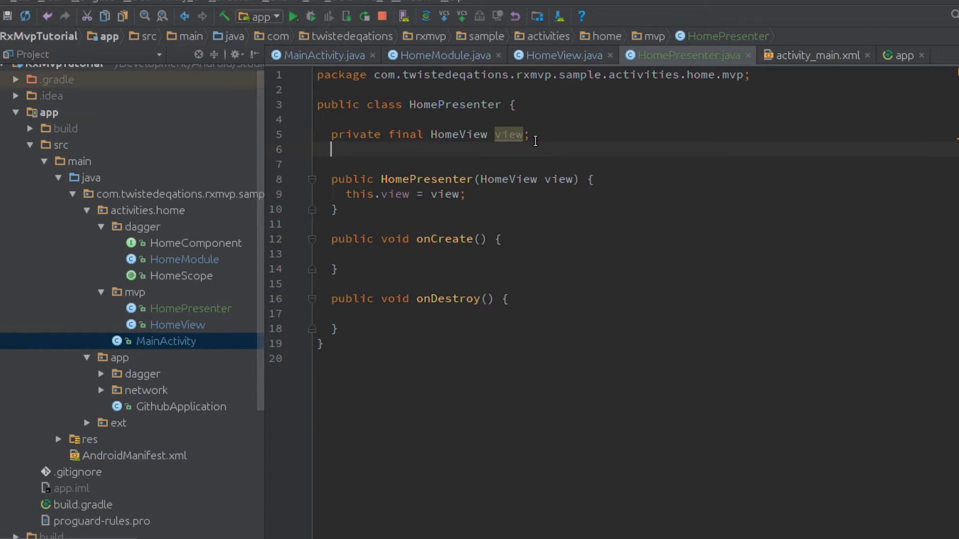
{"action": "type", "text": "private fi"}
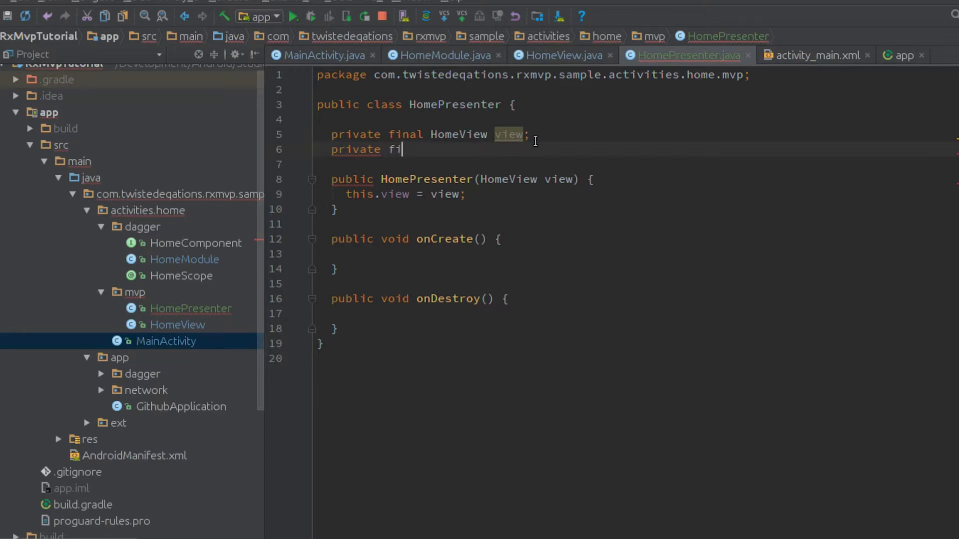
{"action": "type", "text": "nal Com"}
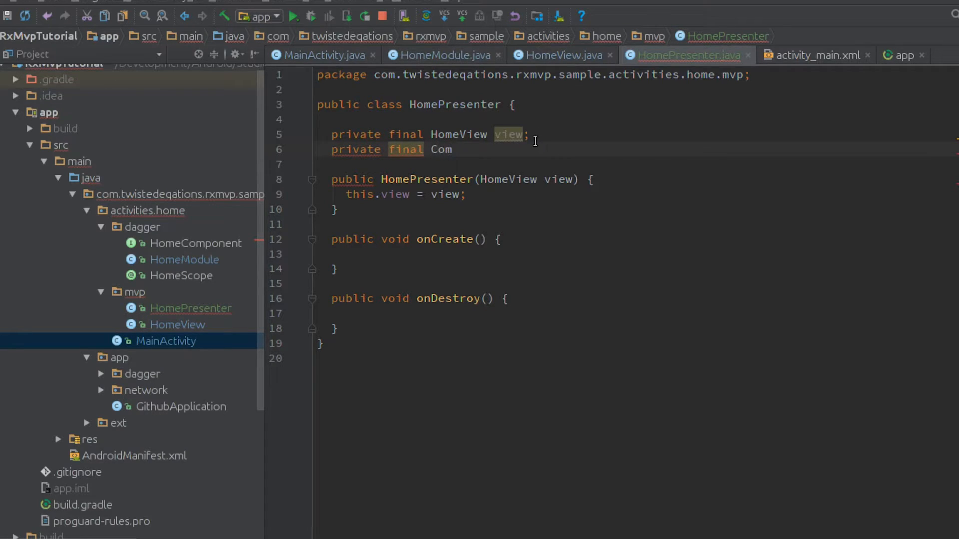
{"action": "type", "text": "p"}
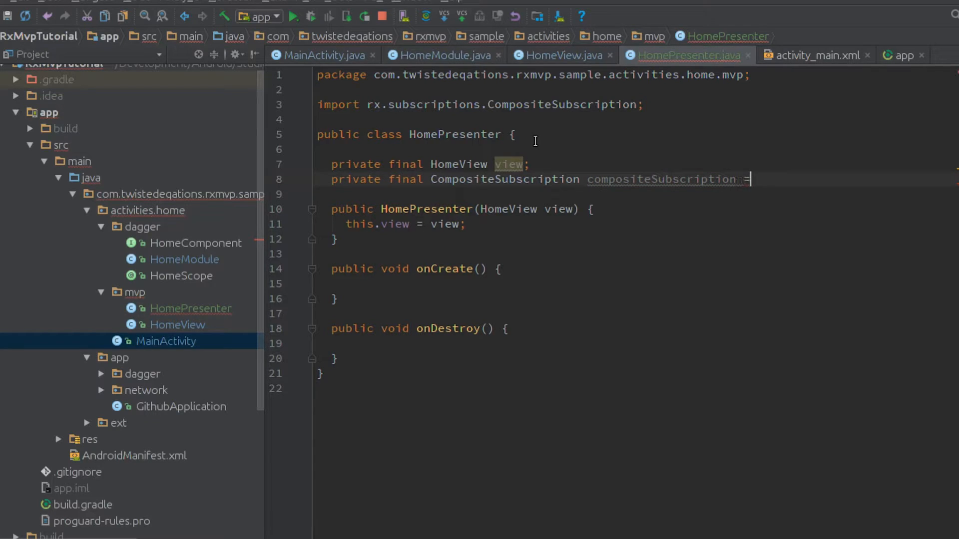
{"action": "type", "text": "= new CompositeSubscription();"}
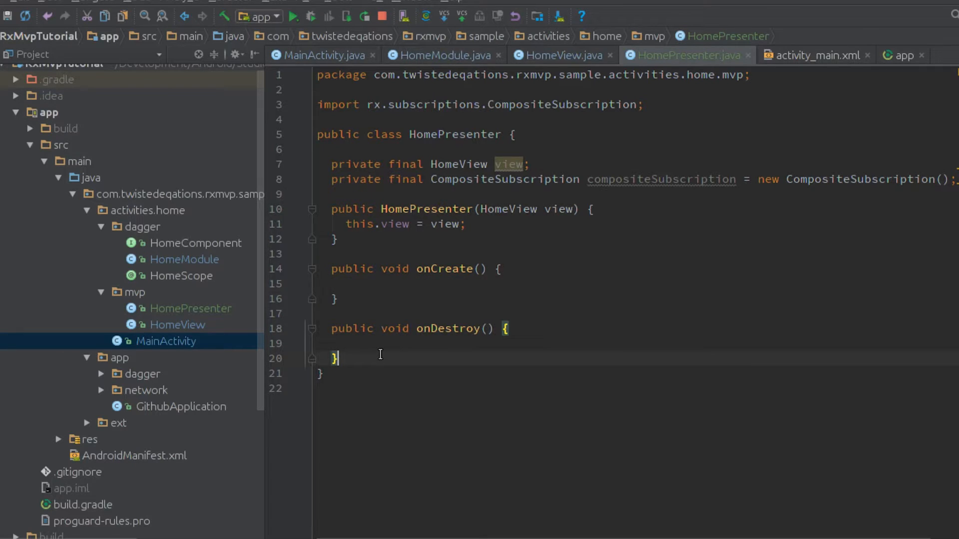
Declare a private Subscription observeLookupButton() method in HomePresenter.
{"action": "type", "text": "private"}
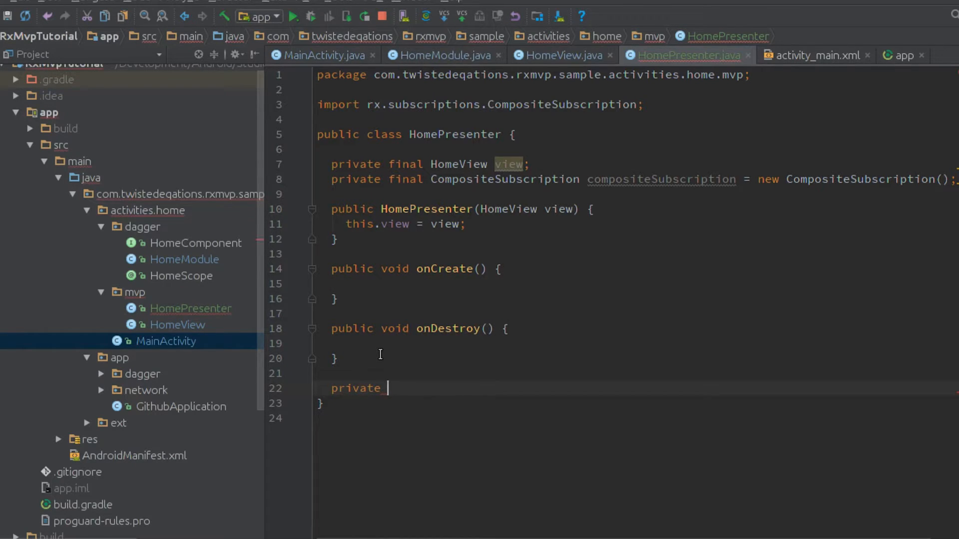
{"action": "type", "text": "Subscription"}
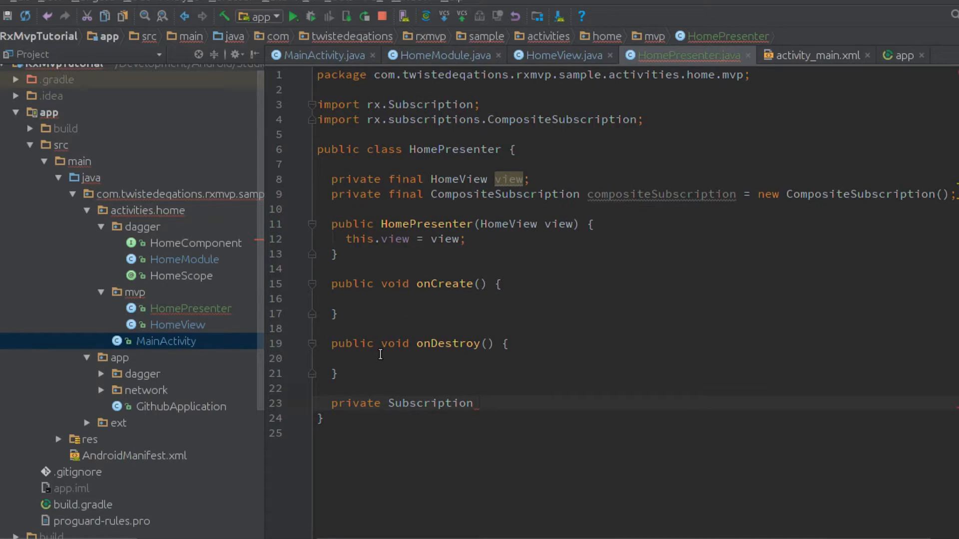
{"action": "type", "text": "obser"}
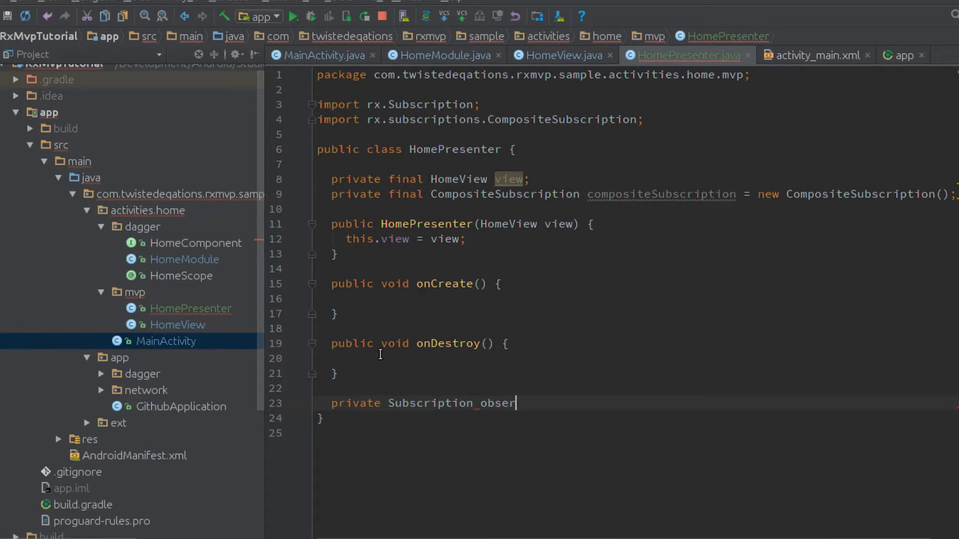
{"action": "type", "text": "ve"}
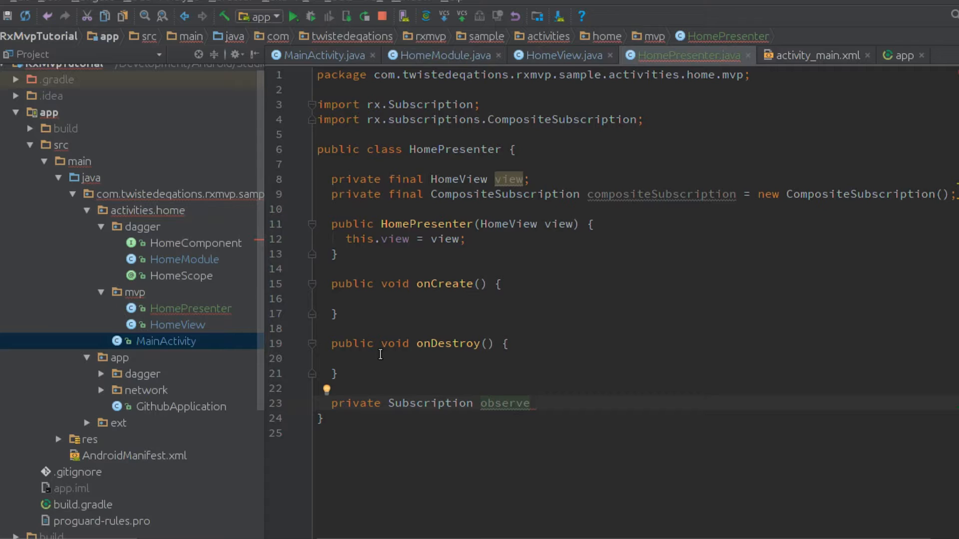
{"action": "type", "text": "LookupButton() {"}
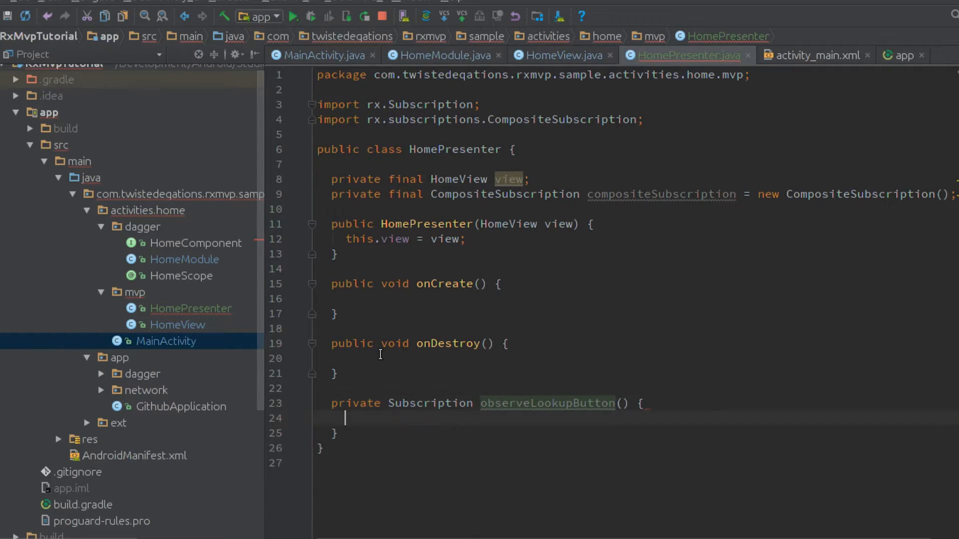
Return view.observeButton() and generate the missing observeButton stub in HomeView.
{"action": "type", "text": "return"}
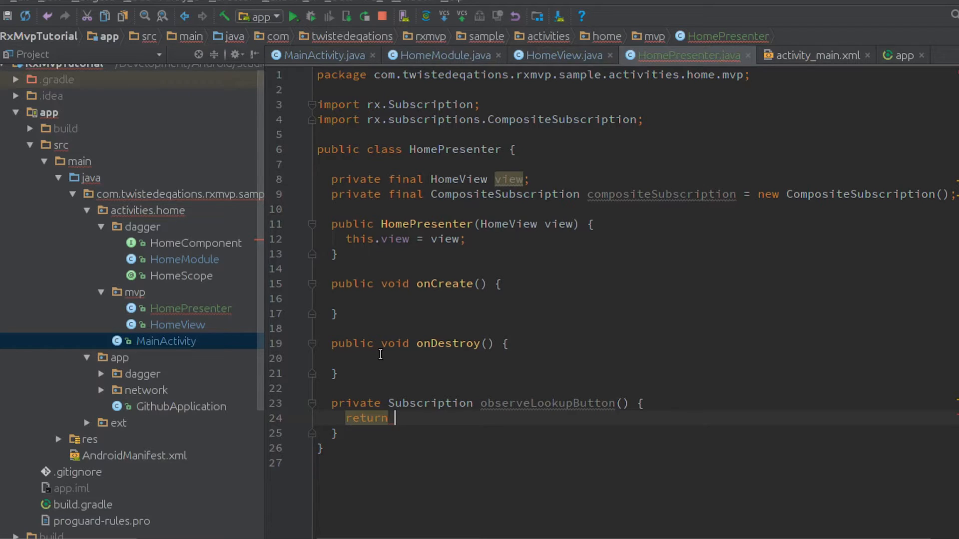
{"action": "type", "text": "view."}
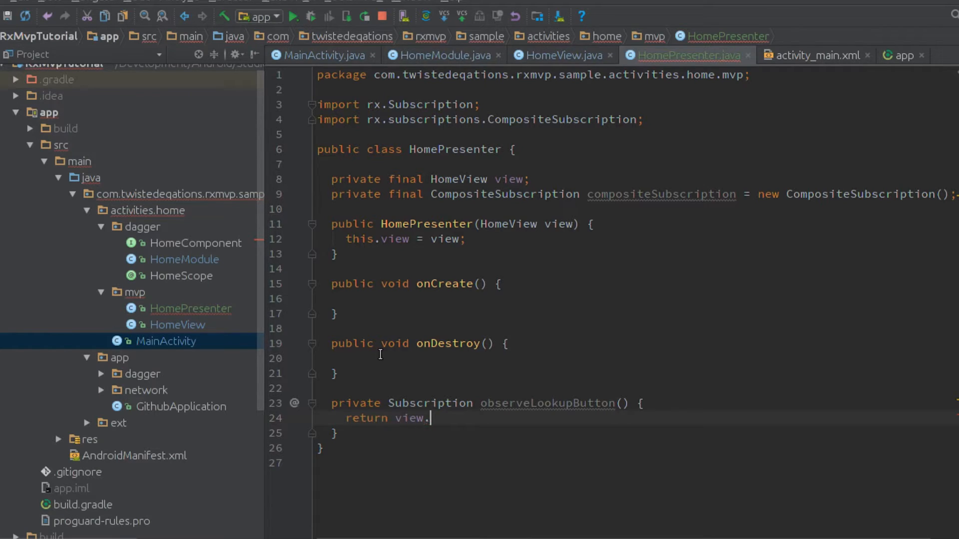
{"action": "type", "text": "obsera"}
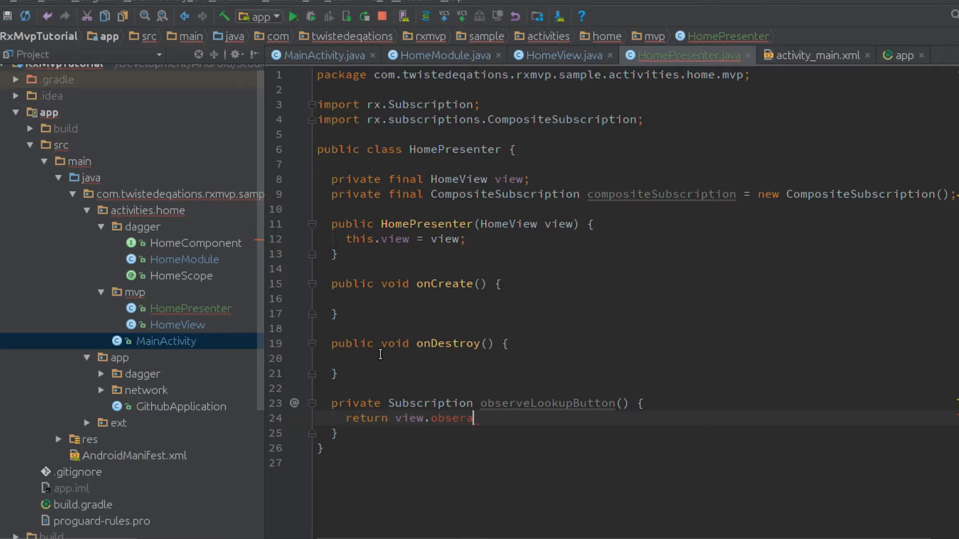
{"action": "type", "text": "serv"}
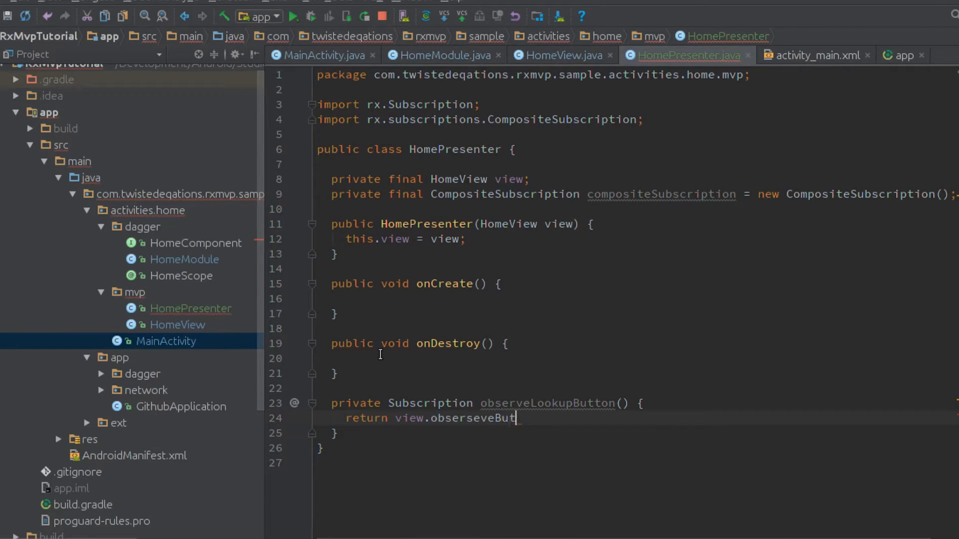
{"action": "type", "text": "ton()"}
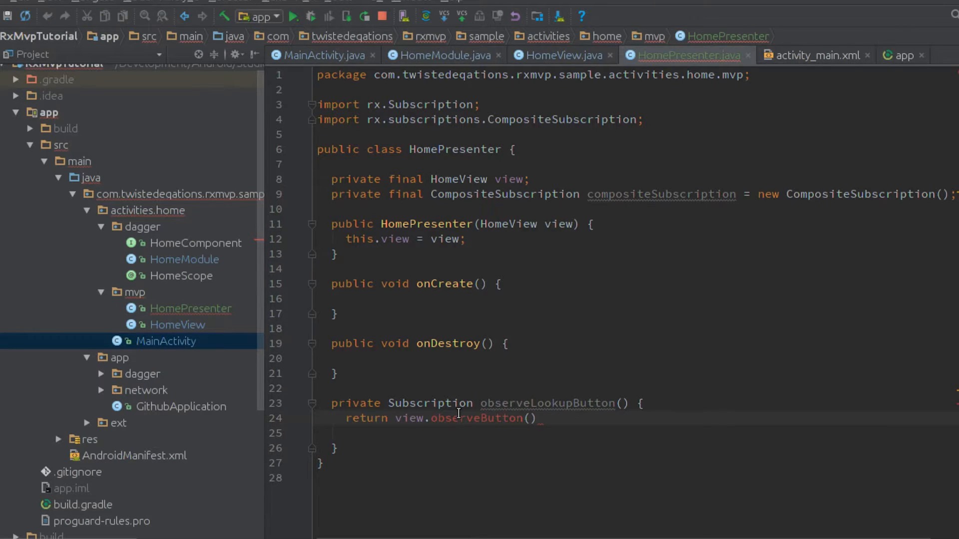
{"action": "left_click", "coordinate": [558, 55]}
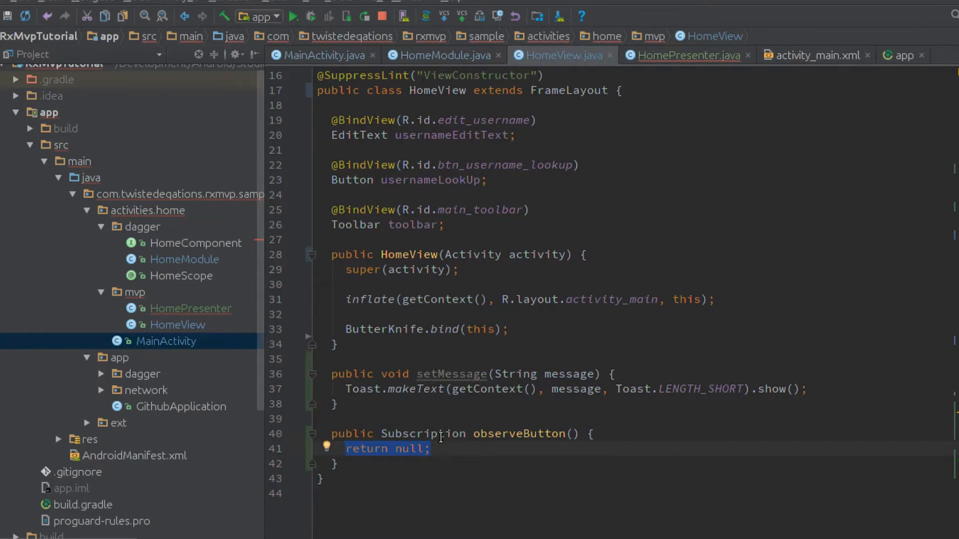
Change observeButton's return type to Observable<Void> and select the null return value.
{"action": "type", "text": "Observable"}
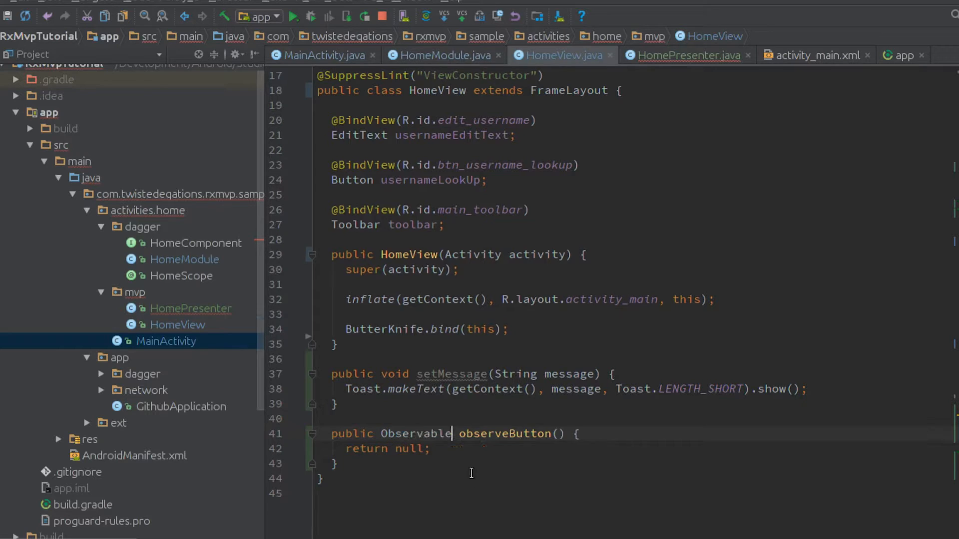
{"action": "type", "text": ","}
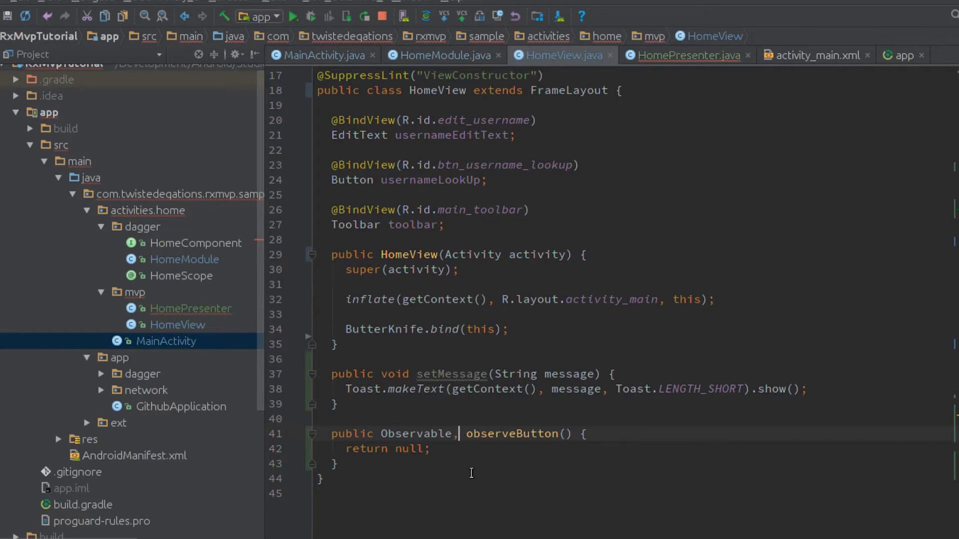
{"action": "type", "text": "<Vo>"}
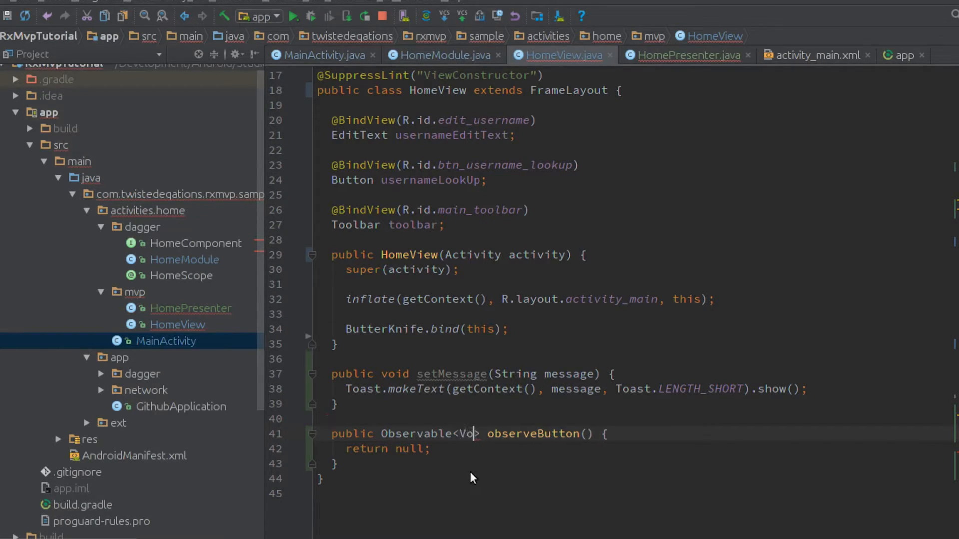
{"action": "type", "text": "id"}
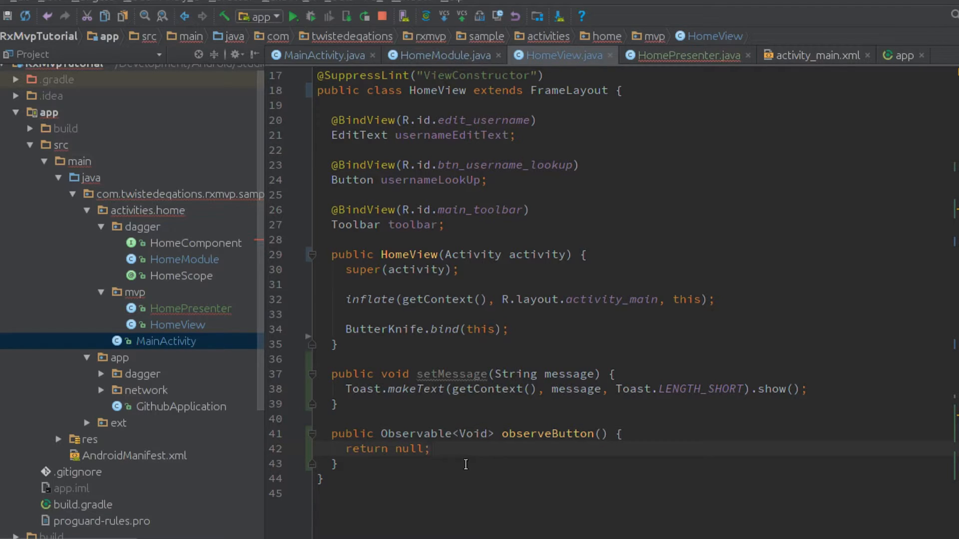
{"action": "double_click", "coordinate": [414, 433]}
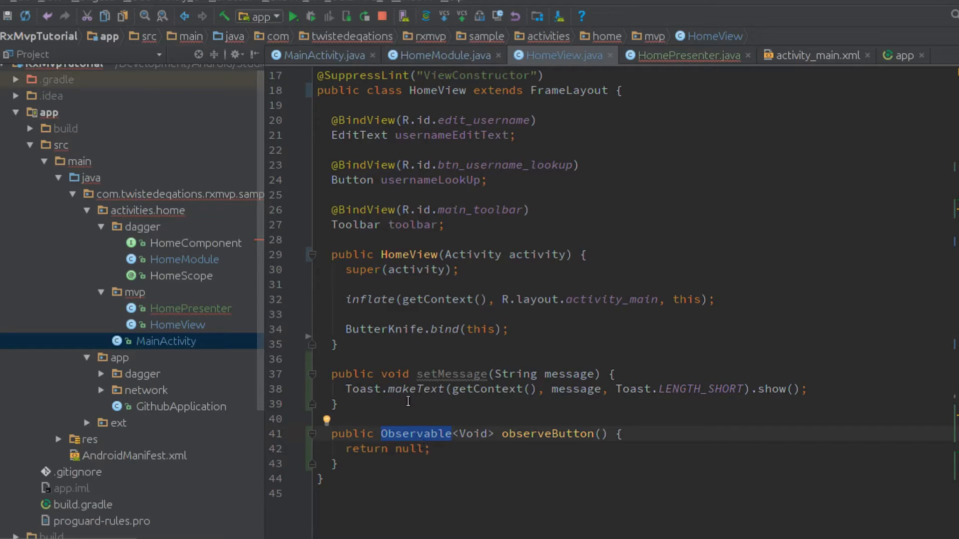
{"action": "double_click", "coordinate": [430, 179]}
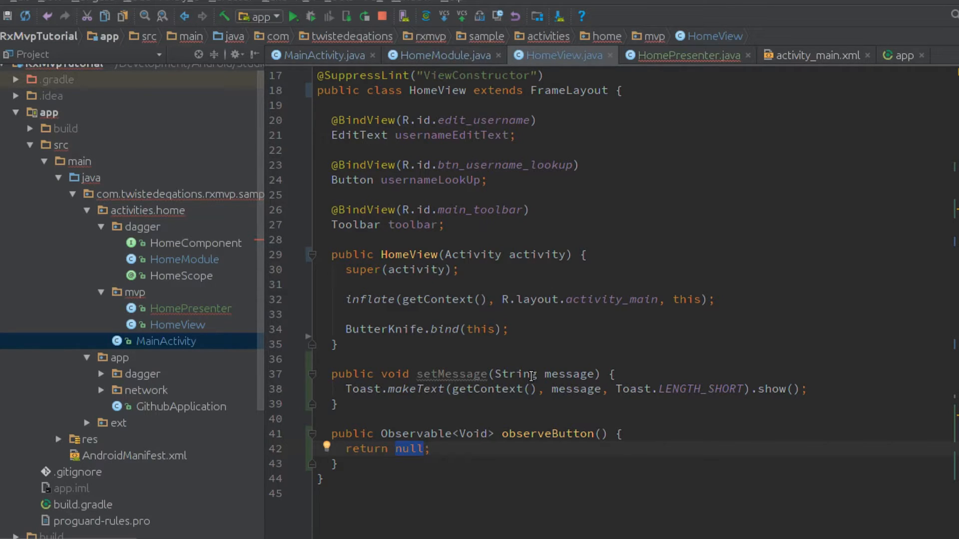
Return RxView.clicks(usernameLookUpBtn) with the renamed button field, then go back to HomePresenter.
{"action": "type", "text": "RX"}
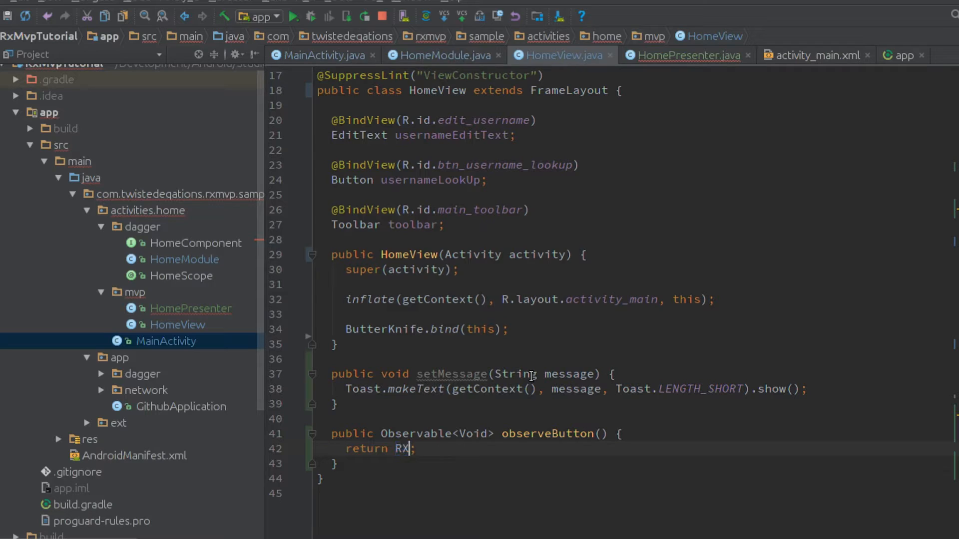
{"action": "type", "text": "View."}
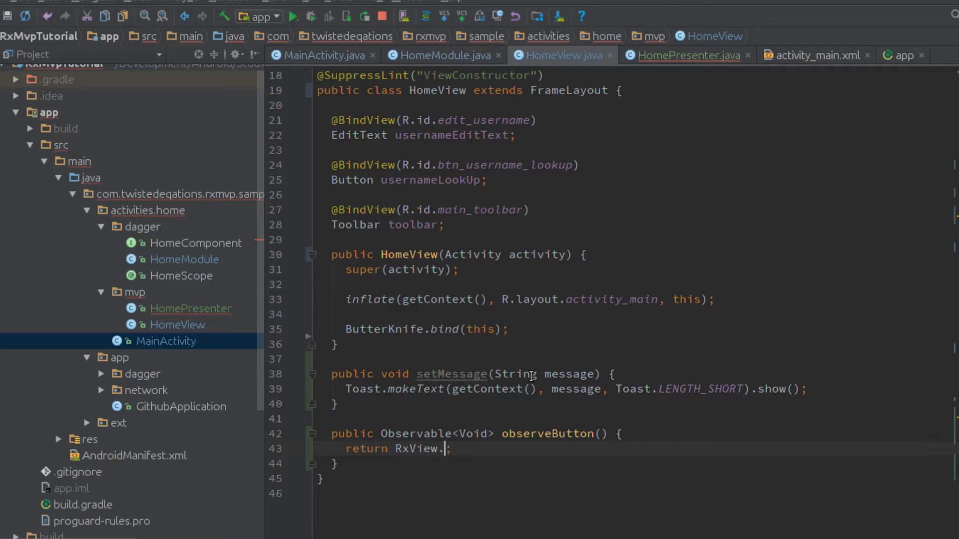
{"action": "type", "text": "clicks()"}
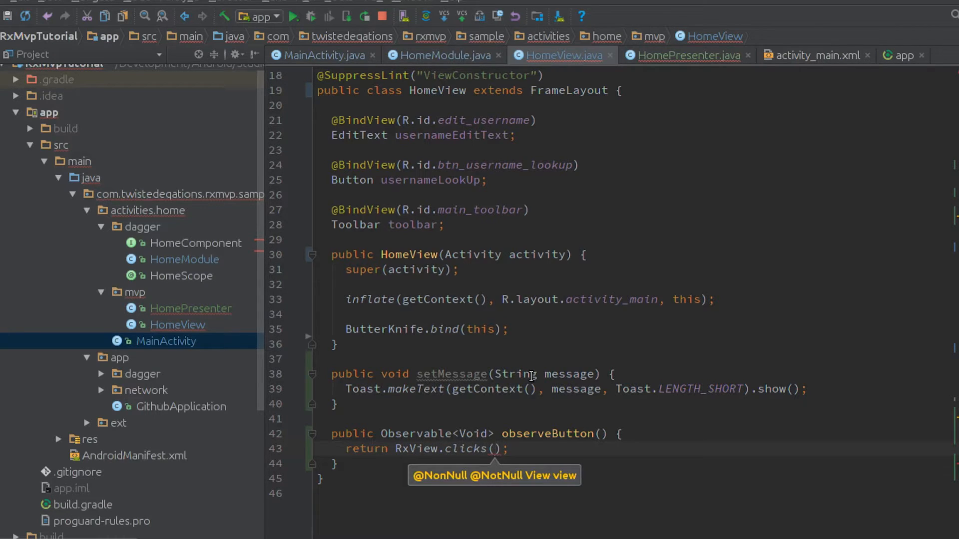
{"action": "type", "text": "usernameEditText"}
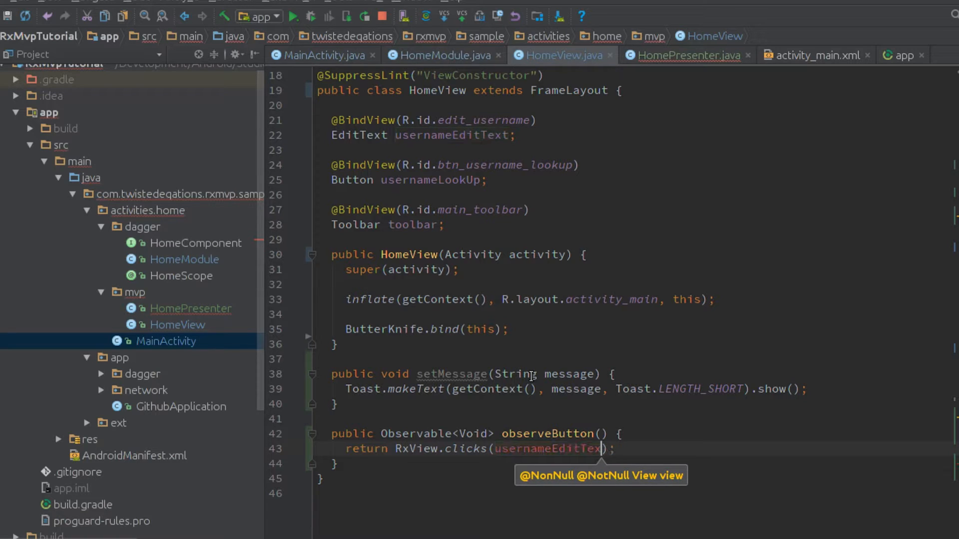
{"action": "type", "text": "usernameLookUpBtn"}
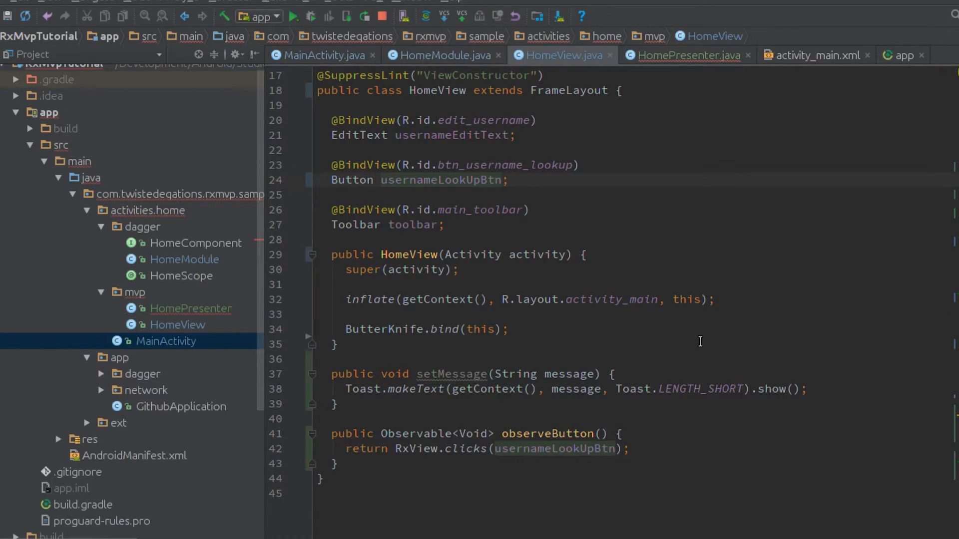
{"action": "double_click", "coordinate": [553, 449]}
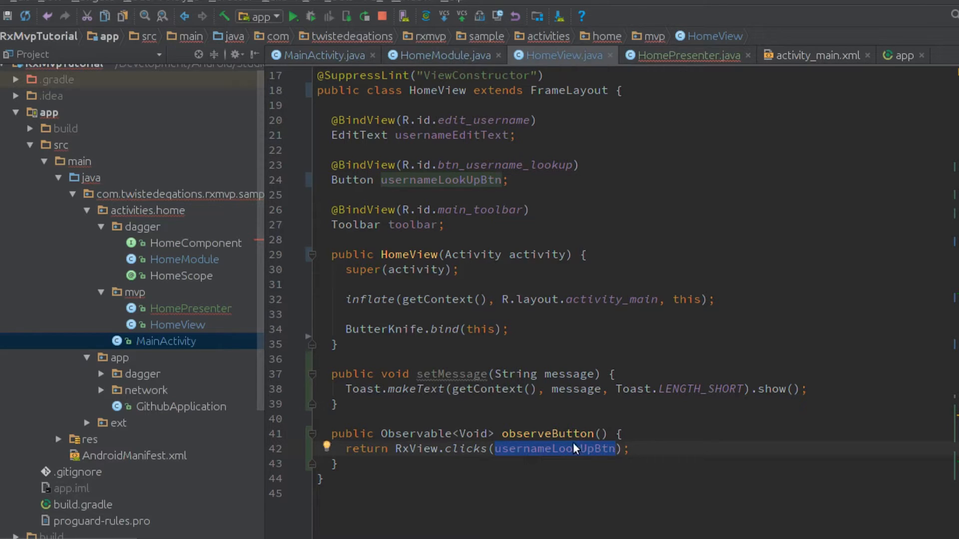
{"action": "mouse_move", "coordinate": [568, 432]}
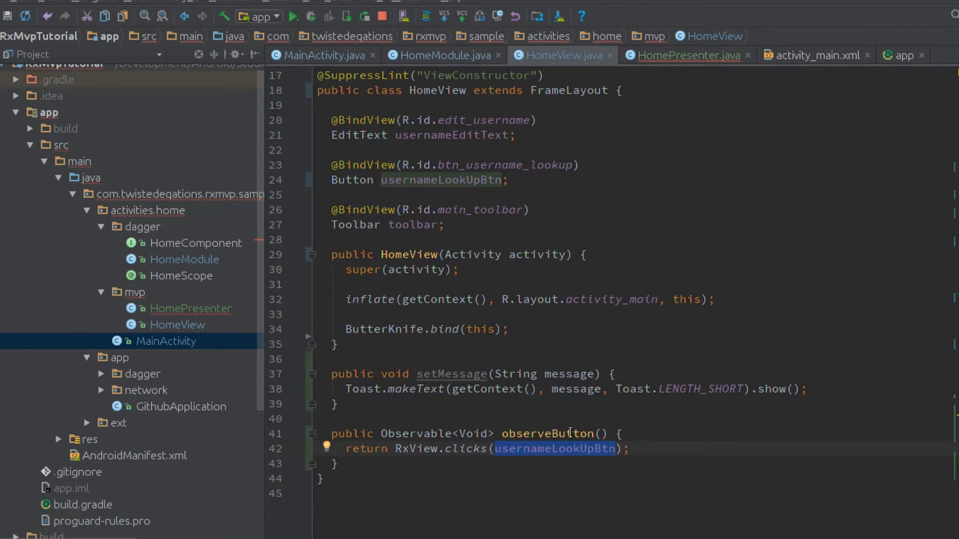
{"action": "left_click", "coordinate": [685, 55]}
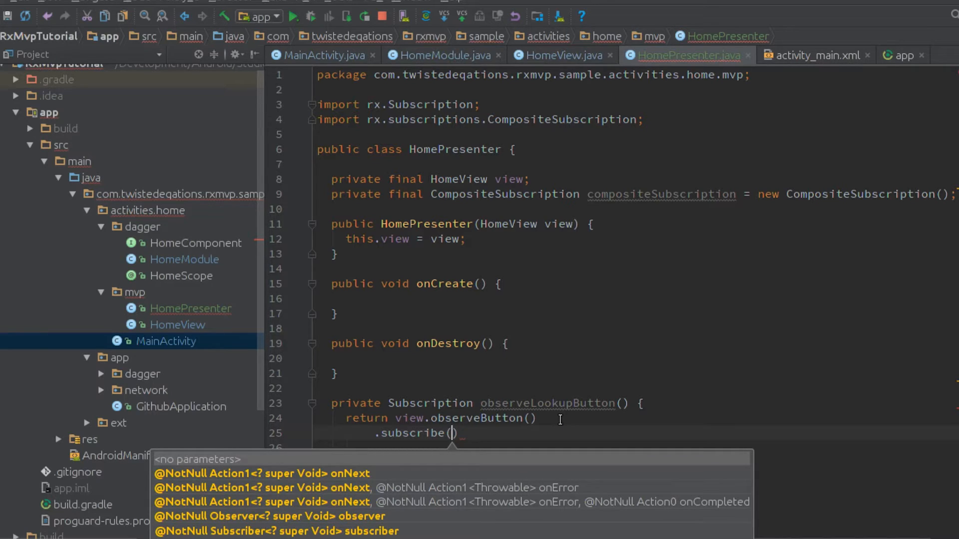
Complete the subscribe lambda with view.setMessage("Look up button clicked").
{"action": "type", "text": "clickEvent -> {"}
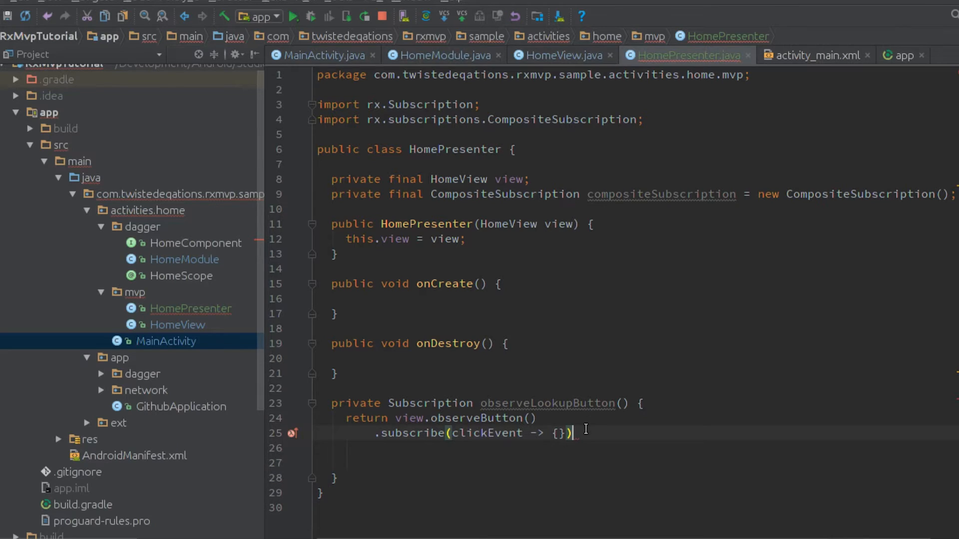
{"action": "key", "text": "enter"}
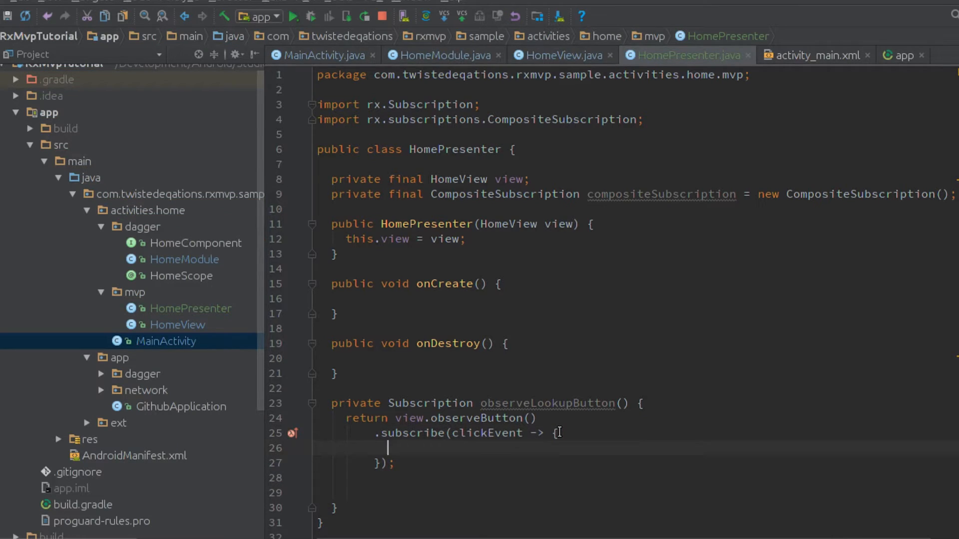
{"action": "type", "text": "view."}
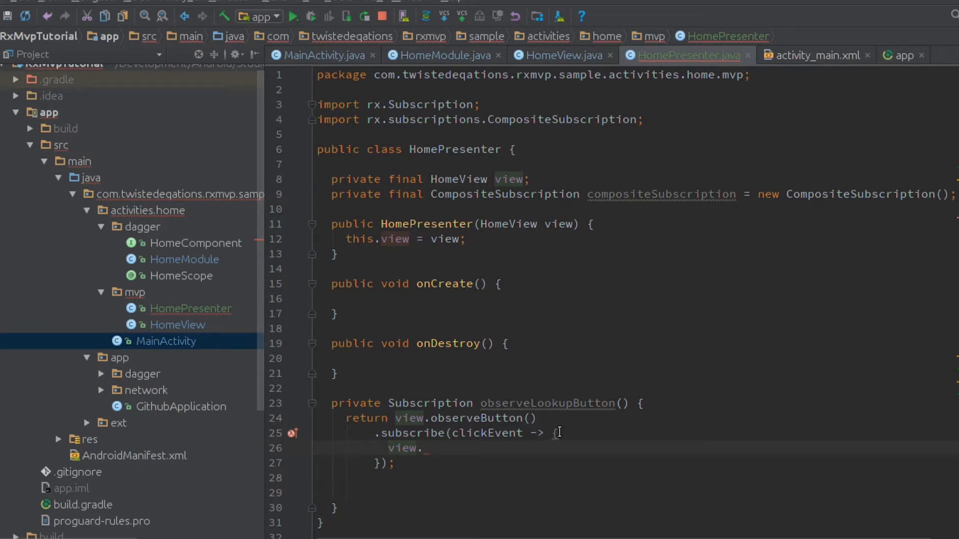
{"action": "type", "text": "setMessage(\"\");"}
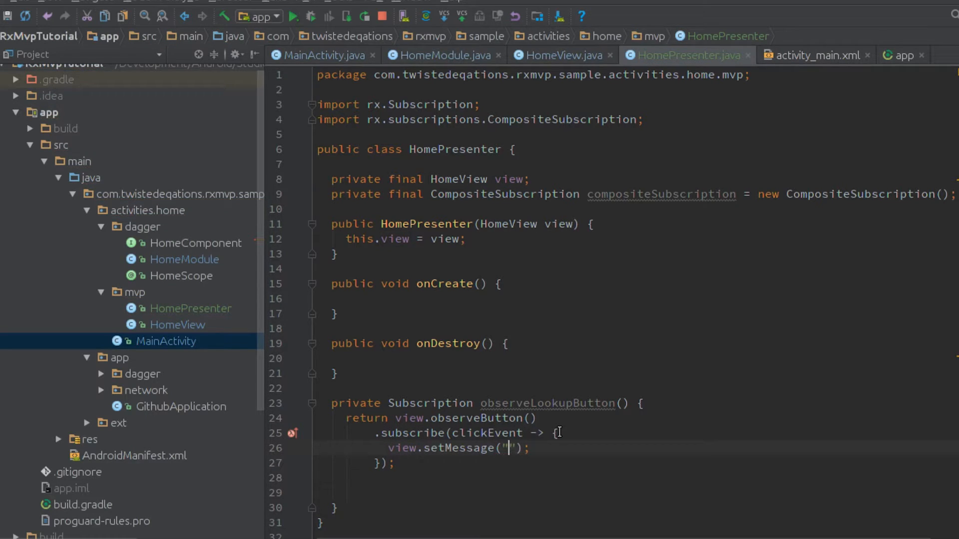
{"action": "type", "text": "Look"}
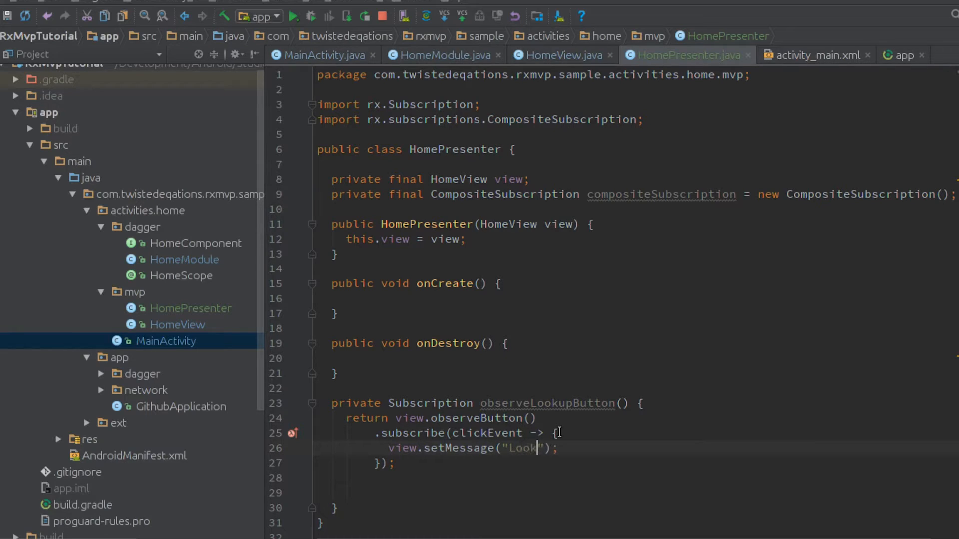
{"action": "type", "text": "up"}
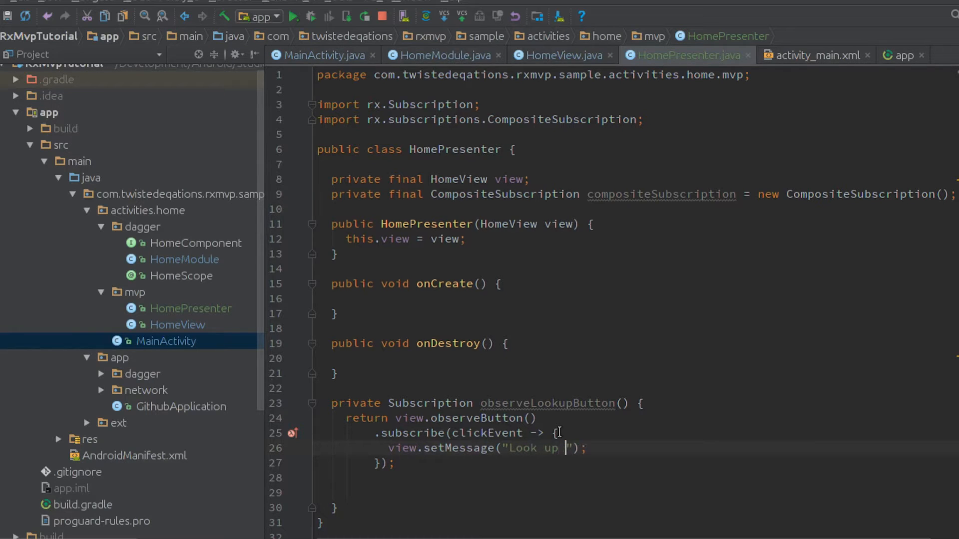
{"action": "type", "text": "button"}
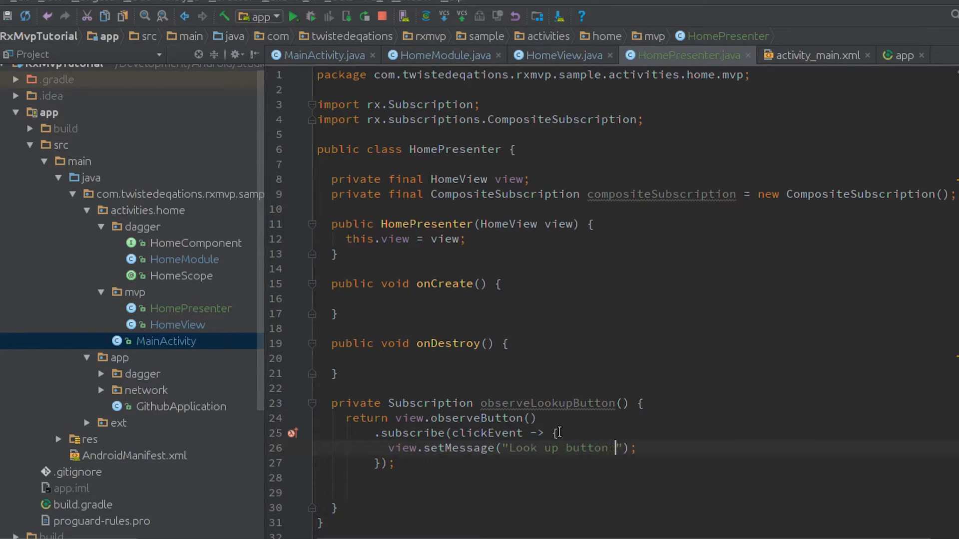
{"action": "type", "text": "cli"}
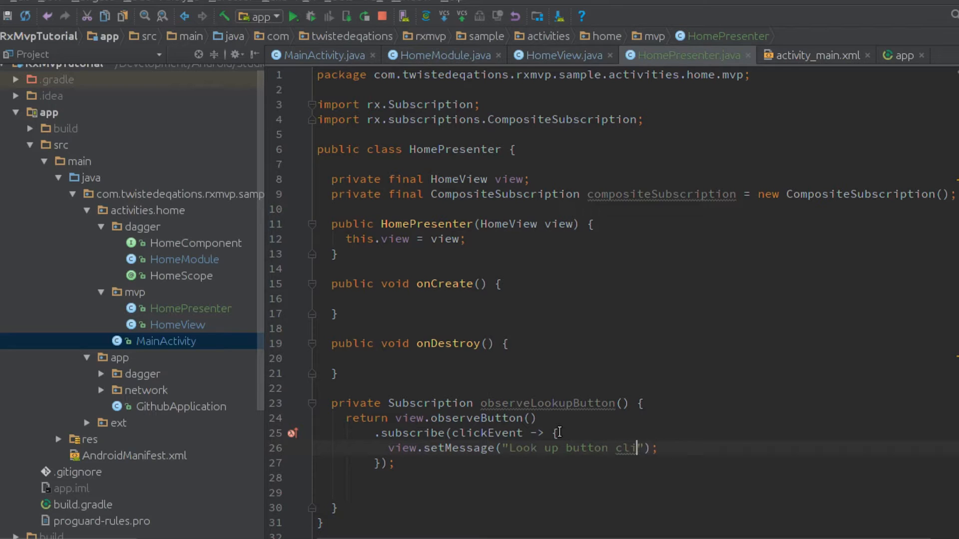
{"action": "type", "text": "cked"}
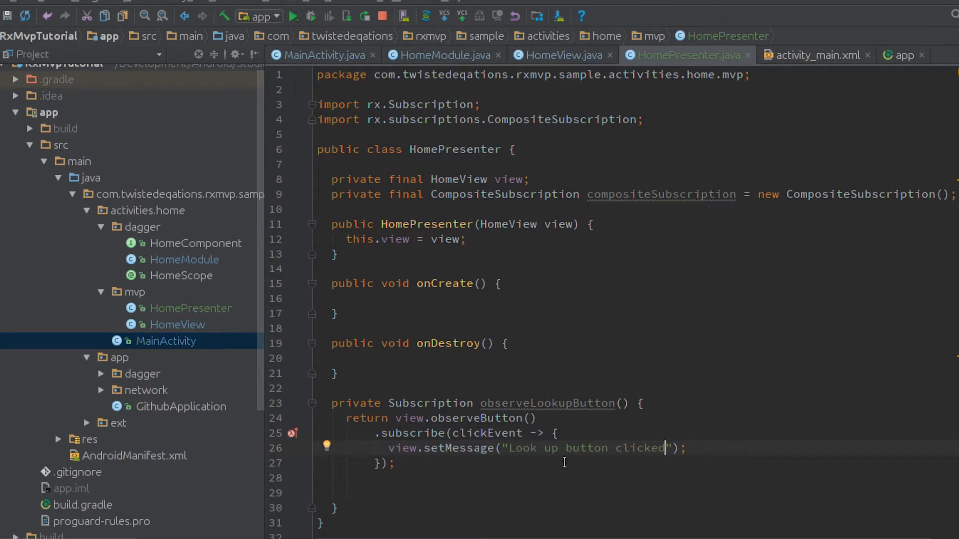
Rename the clickEvent lambda parameter to __.
{"action": "double_click", "coordinate": [485, 433]}
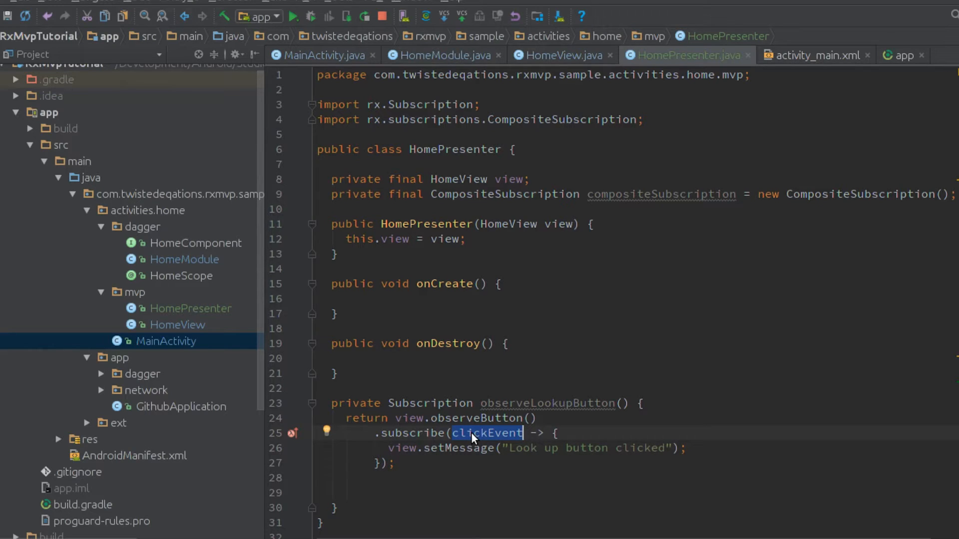
{"action": "type", "text": "__"}
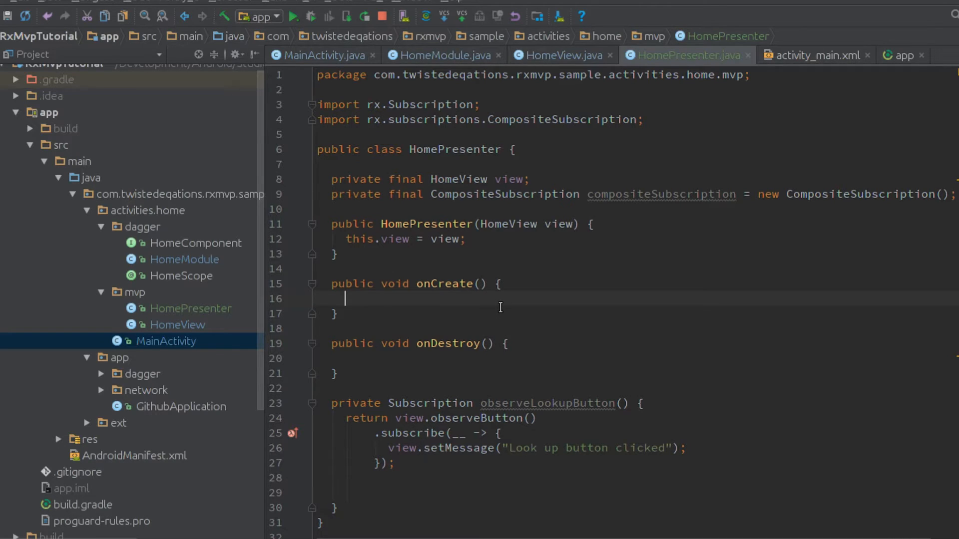
{"action": "double_click", "coordinate": [546, 402]}
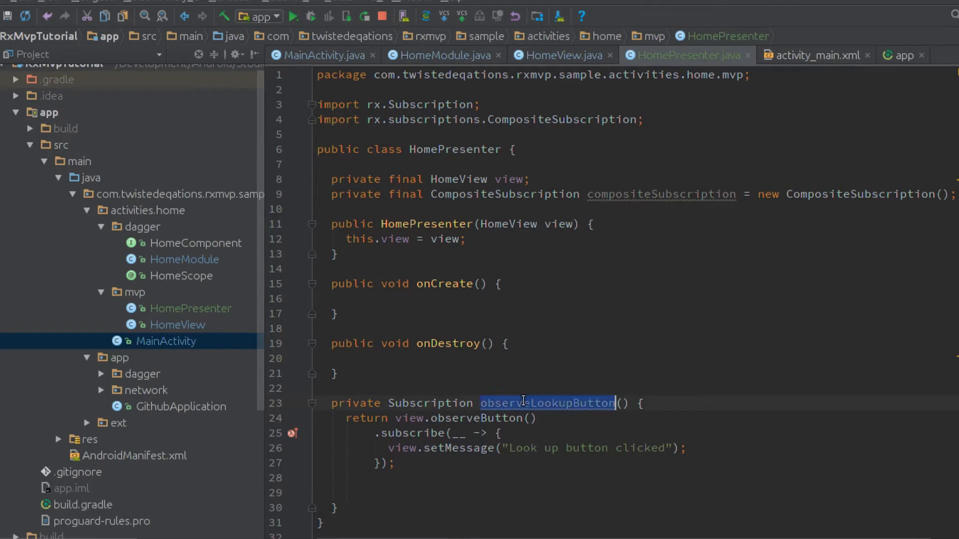
Add observeLookupButton() to compositeSubscription in onCreate and clear it in onDestroy.
{"action": "left_click", "coordinate": [388, 299]}
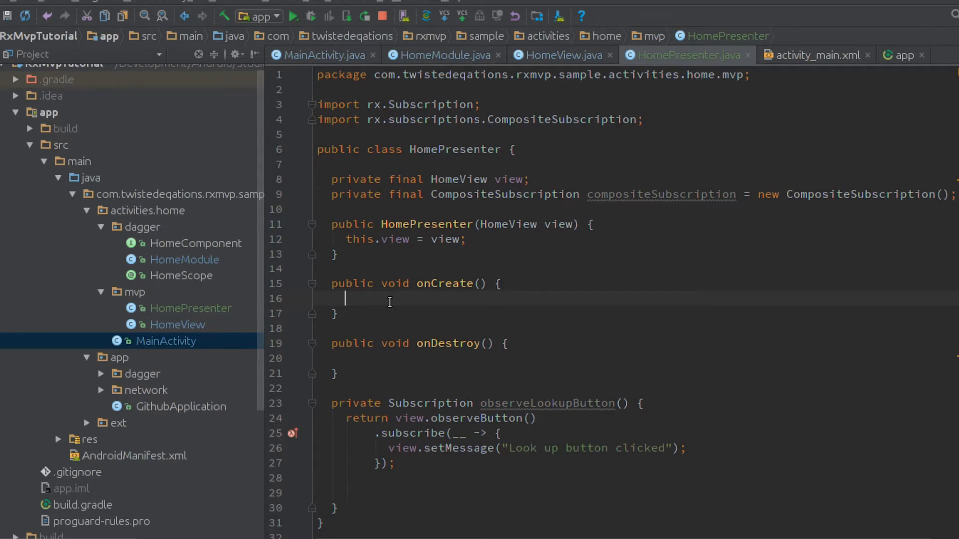
{"action": "type", "text": "compositeSubscription.add()"}
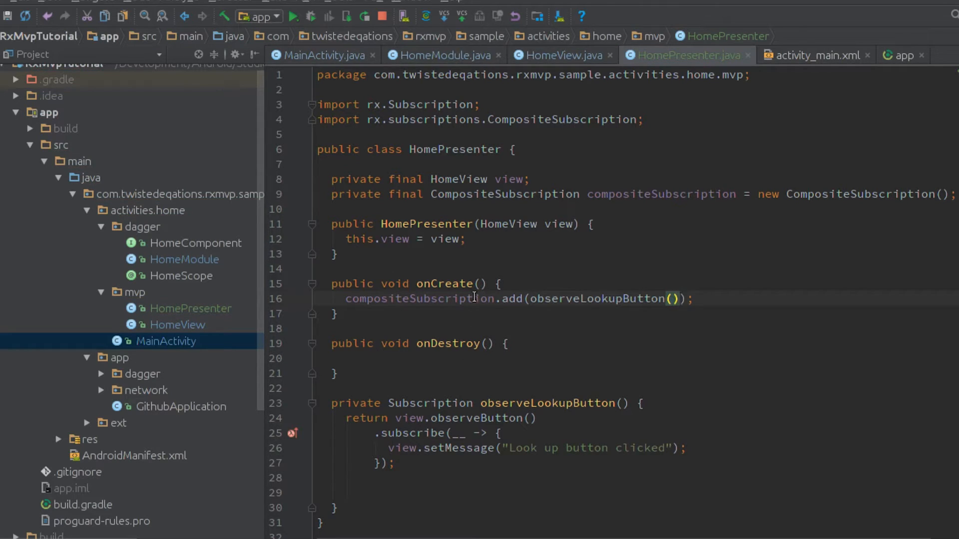
{"action": "type", "text": "compositeSubscription."}
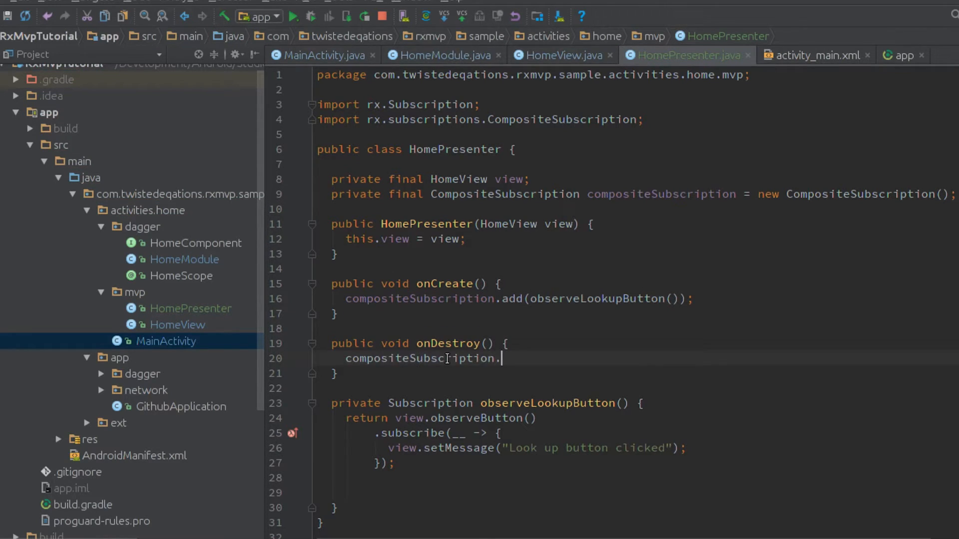
{"action": "type", "text": "clear();"}
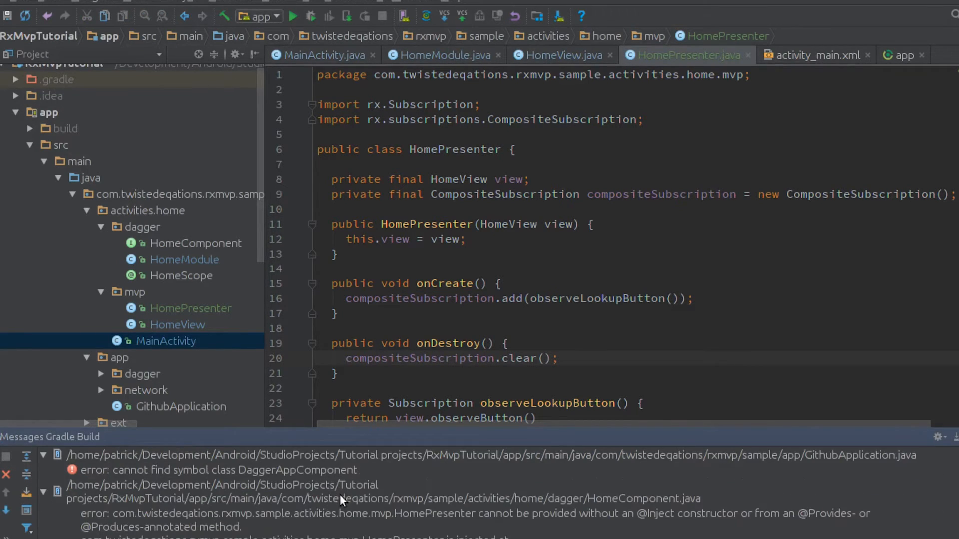
{"action": "scroll", "scroll_direction": "down", "scroll_amount": 3}
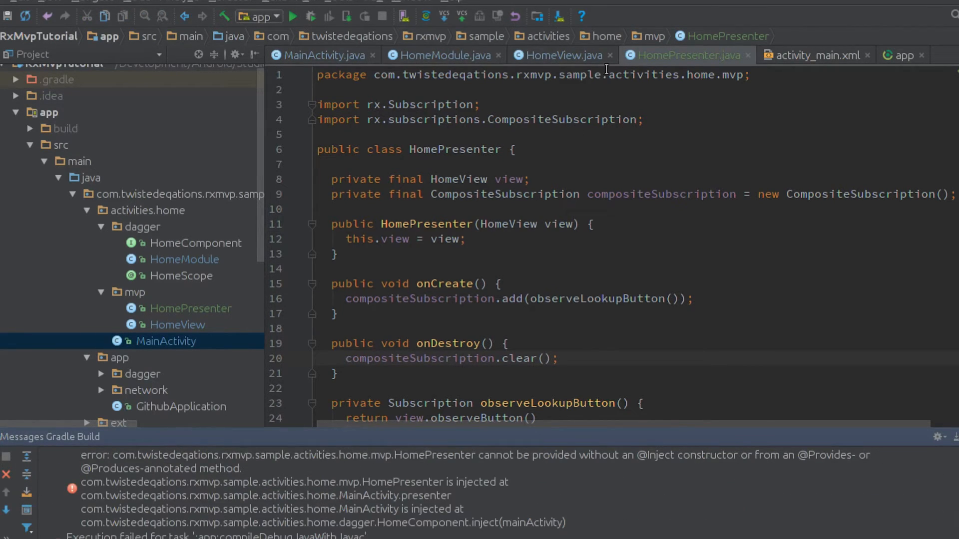
{"action": "left_click", "coordinate": [440, 55]}
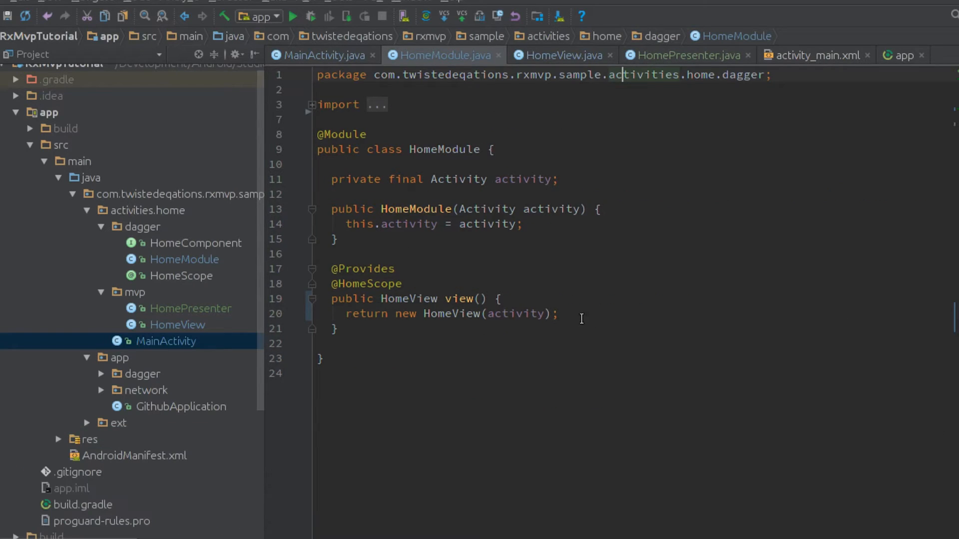
{"action": "type", "text": "o"}
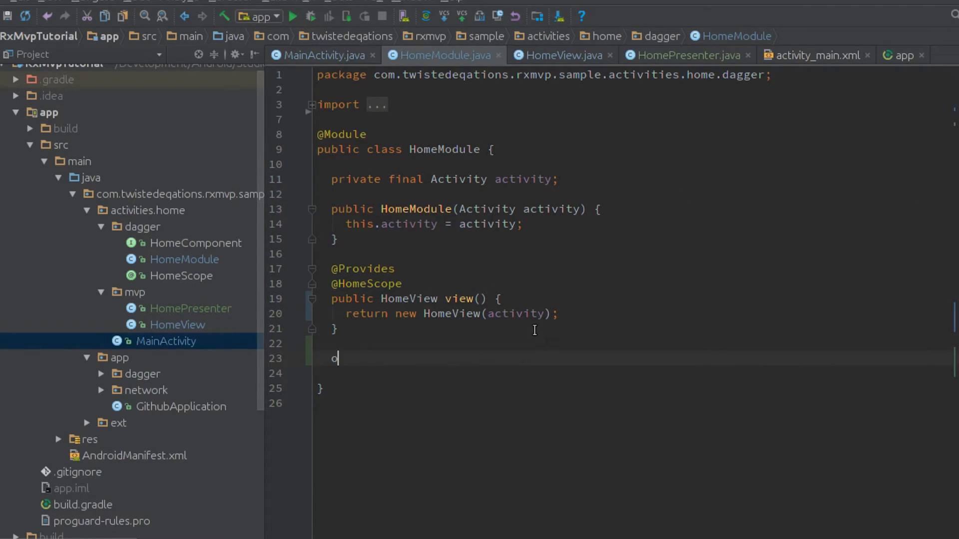
{"action": "type", "text": "riv"}
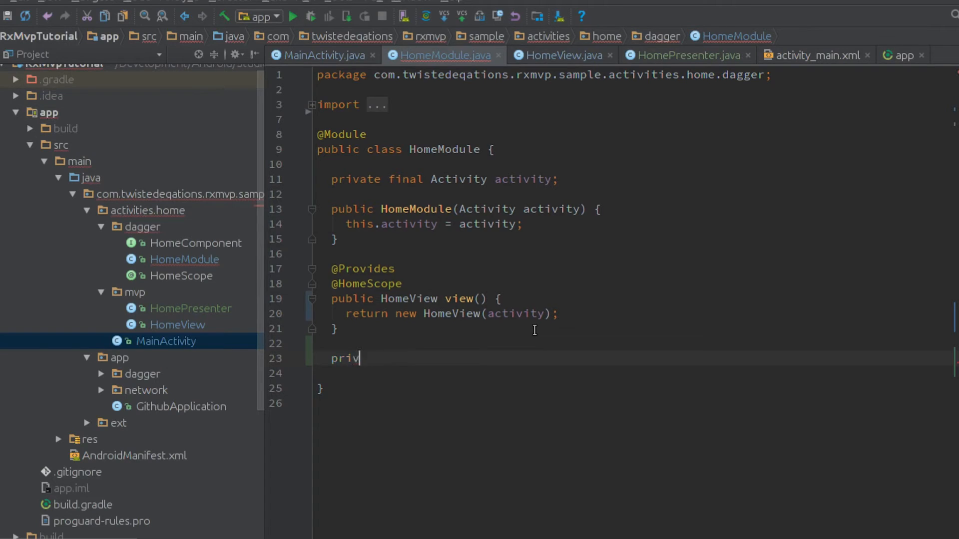
{"action": "type", "text": "public"}
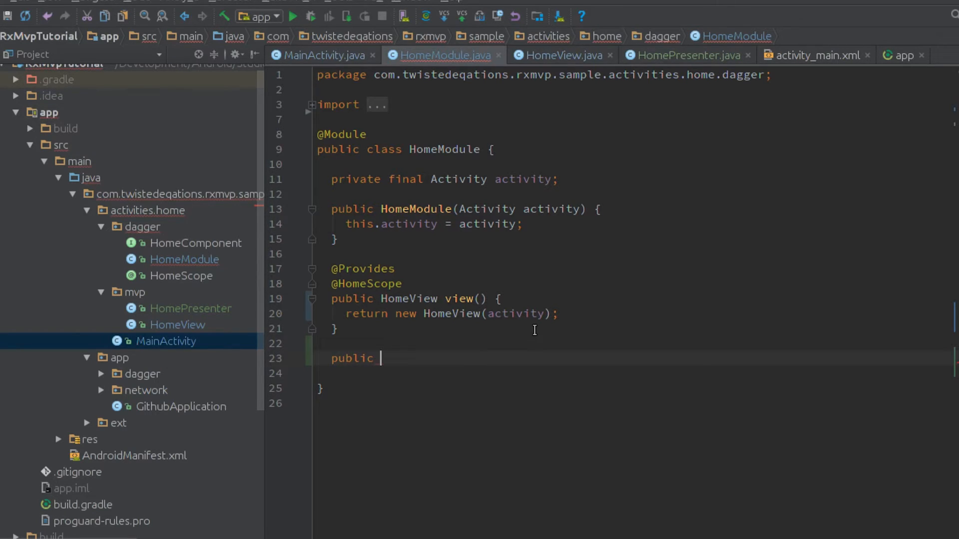
{"action": "type", "text": "HomePresenter"}
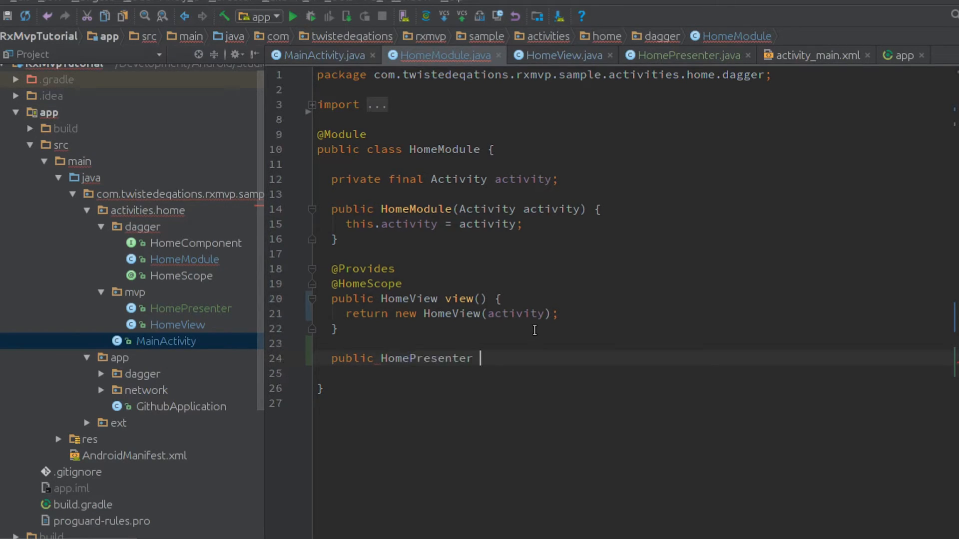
{"action": "type", "text": "homePresenter"}
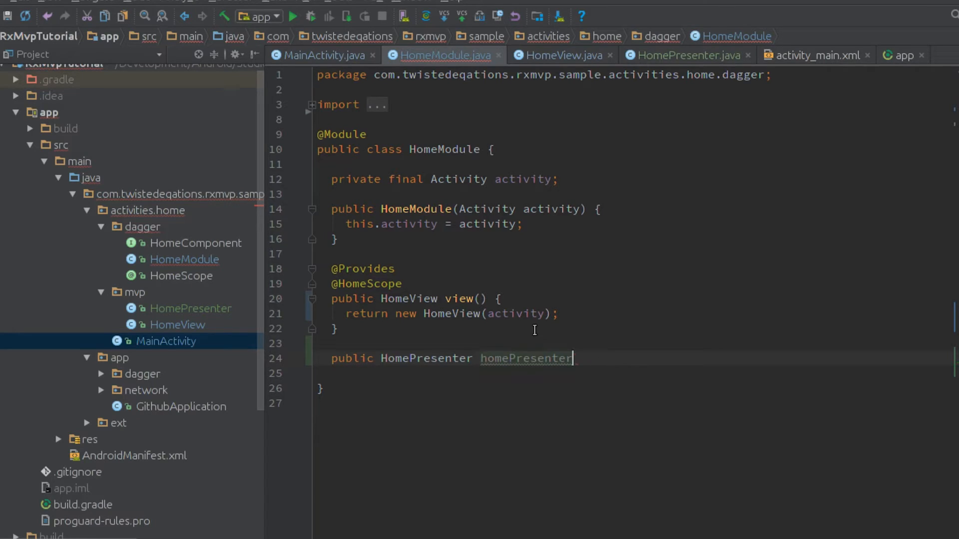
{"action": "type", "text": "()"}
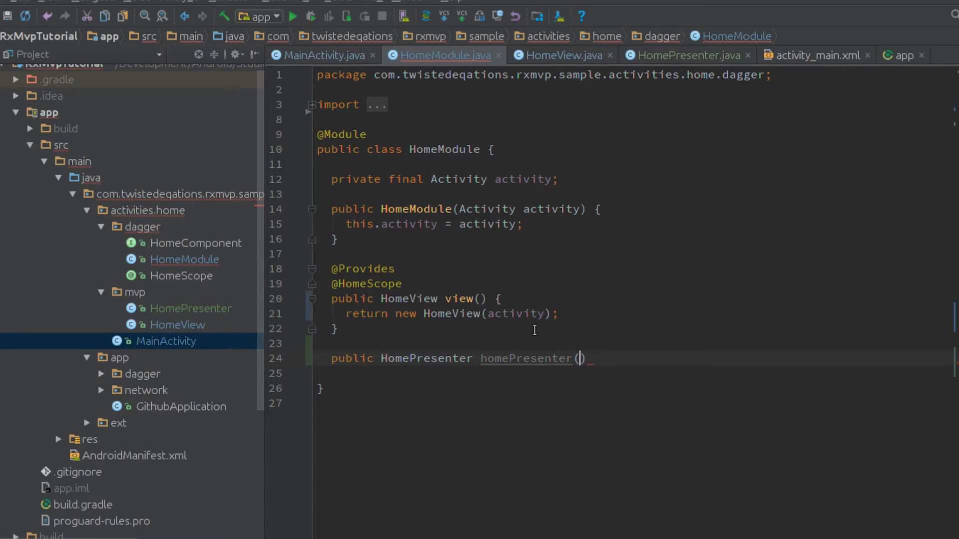
{"action": "type", "text": "H"}
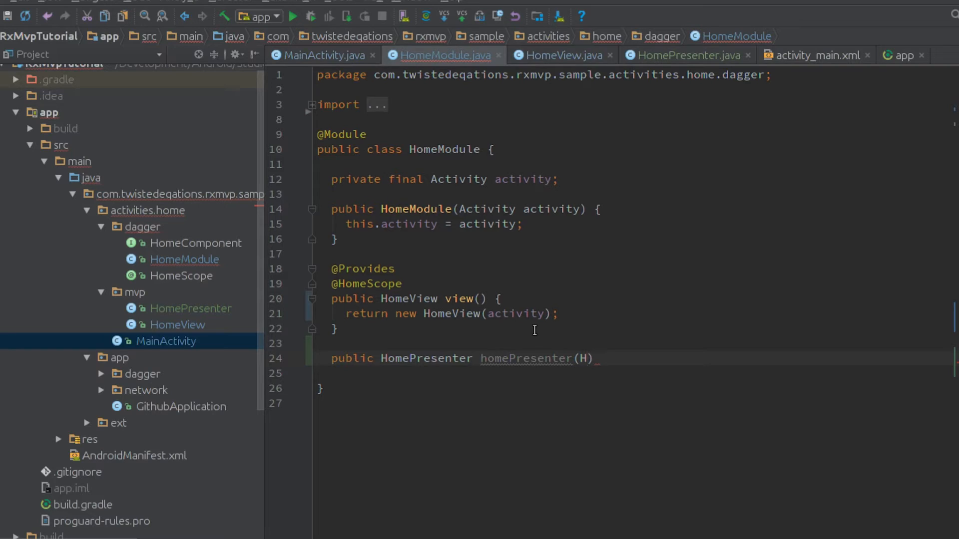
{"action": "type", "text": "HomeView homeView) {"}
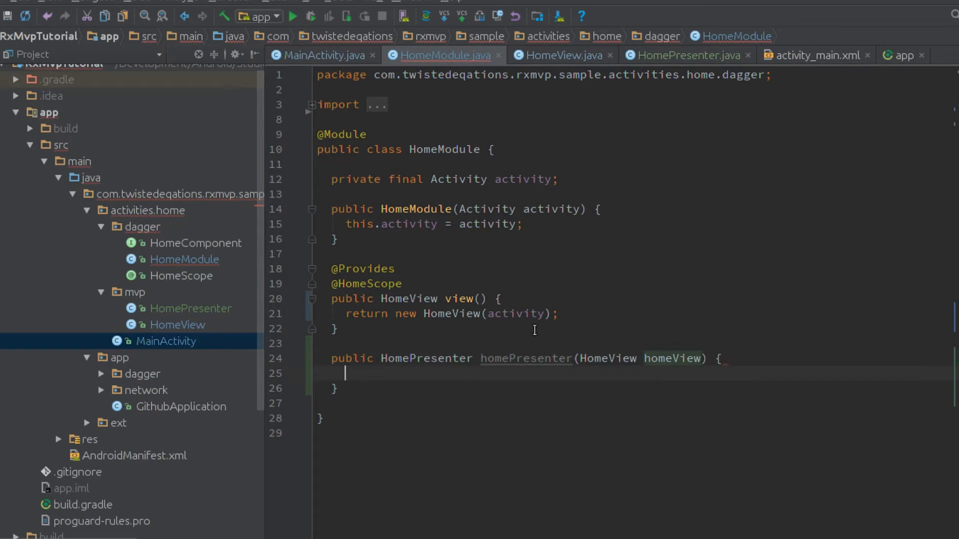
{"action": "type", "text": "new H"}
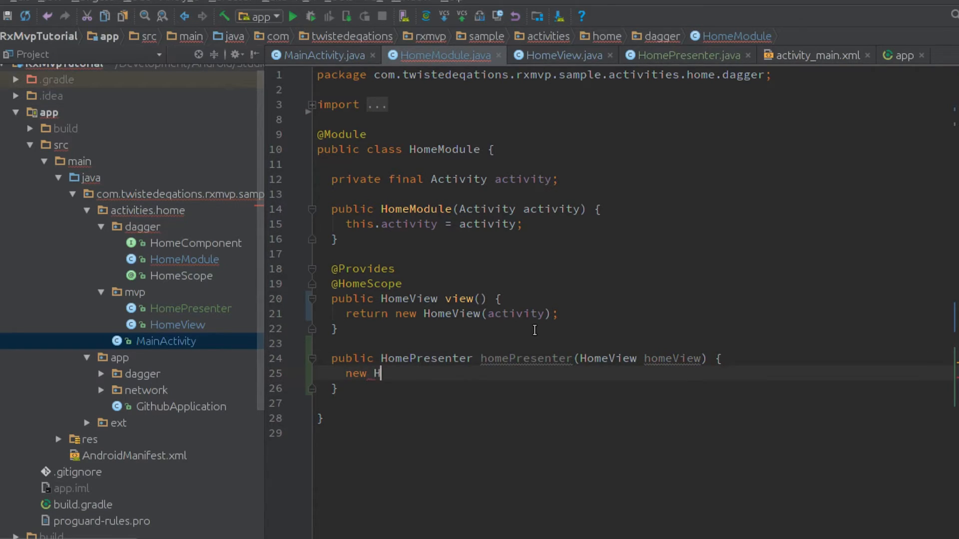
{"action": "type", "text": "omePresenter(homeView);"}
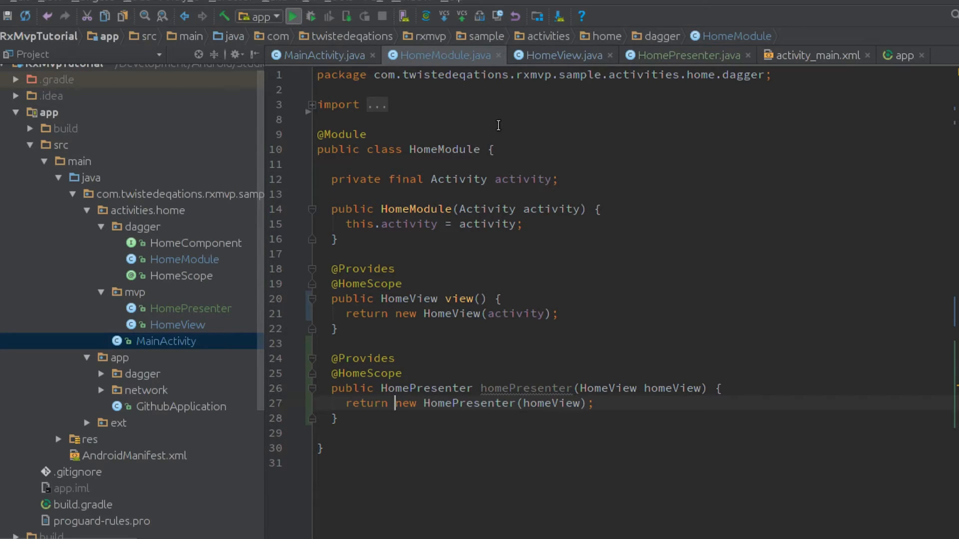
{"action": "mouse_move", "coordinate": [294, 17]}
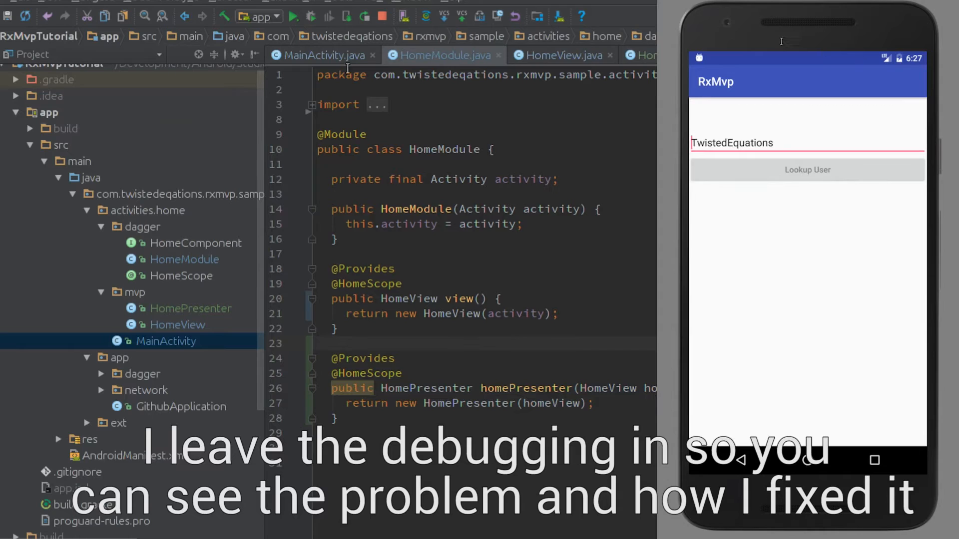
Scroll through HomeView to the button-observing return line for the breakpoint.
{"action": "scroll", "scroll_direction": "down", "scroll_amount": 3}
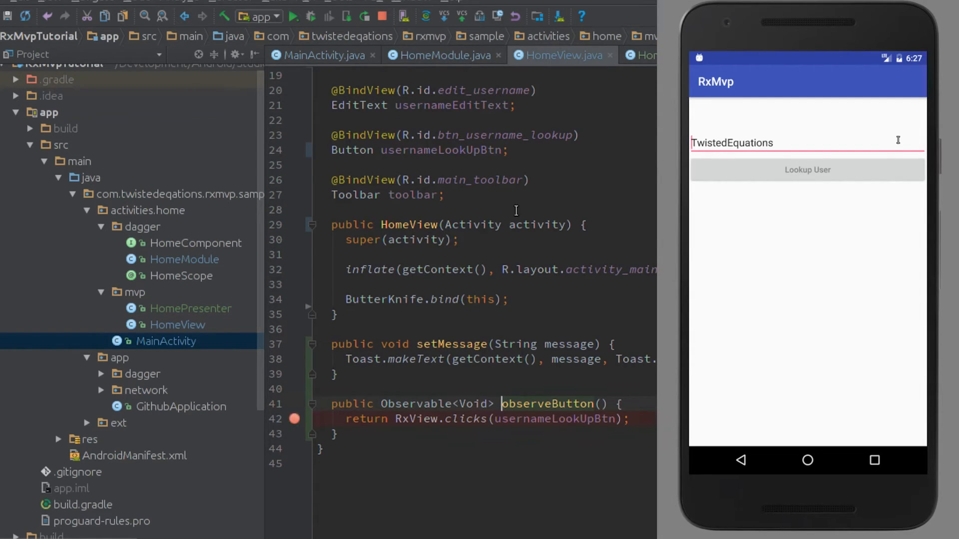
{"action": "mouse_move", "coordinate": [871, 23]}
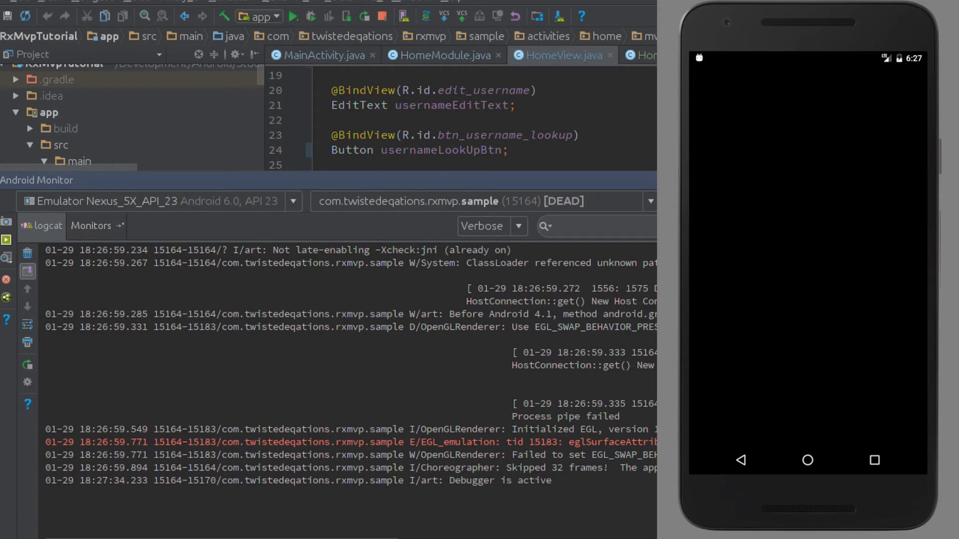
Relaunch the app under the debugger and resume it past the observeButton breakpoint.
{"action": "left_click", "coordinate": [293, 17]}
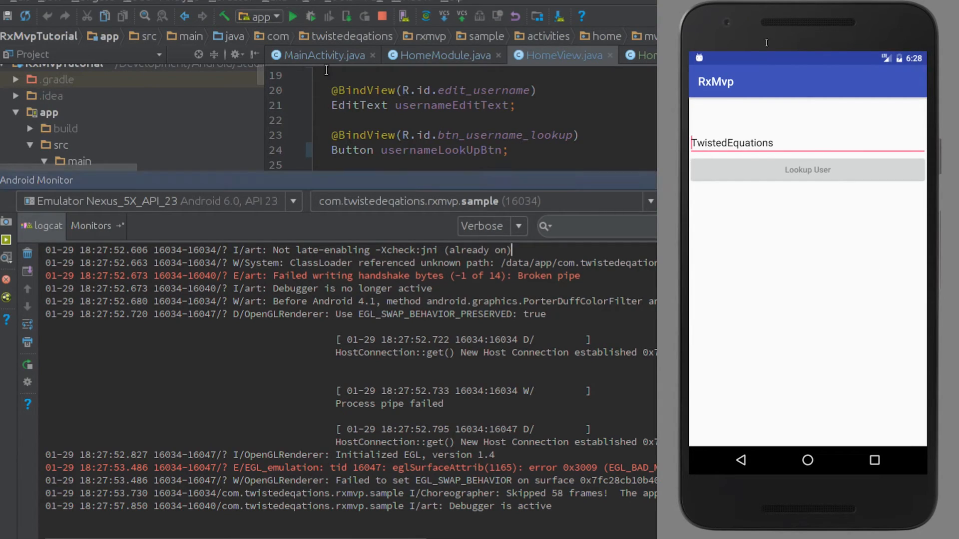
{"action": "mouse_move", "coordinate": [597, 201]}
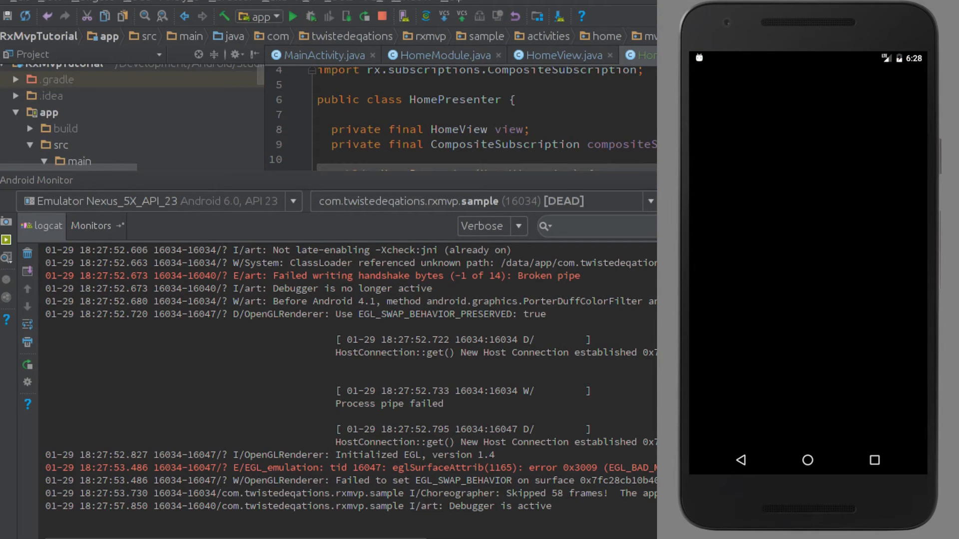
{"action": "left_click", "coordinate": [310, 17]}
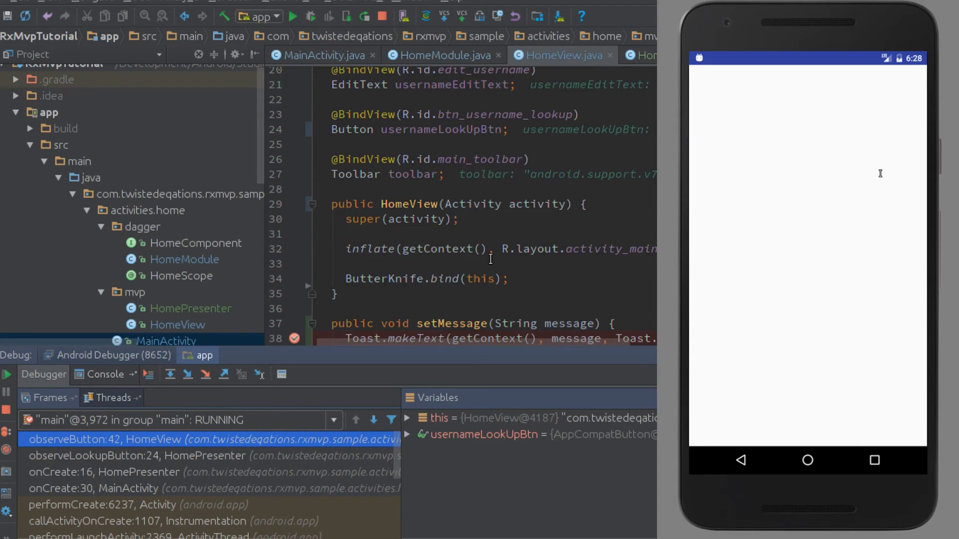
{"action": "left_click", "coordinate": [122, 455]}
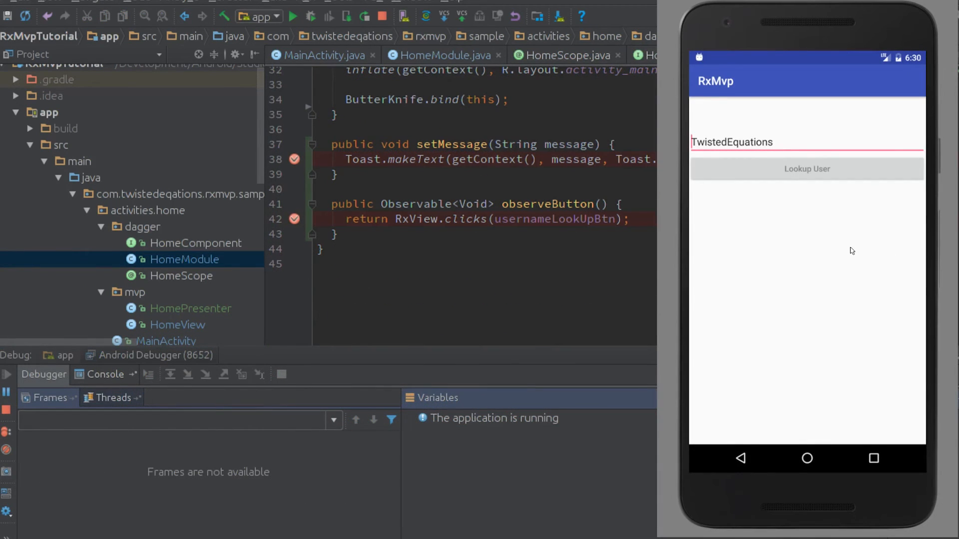
{"action": "mouse_move", "coordinate": [721, 170]}
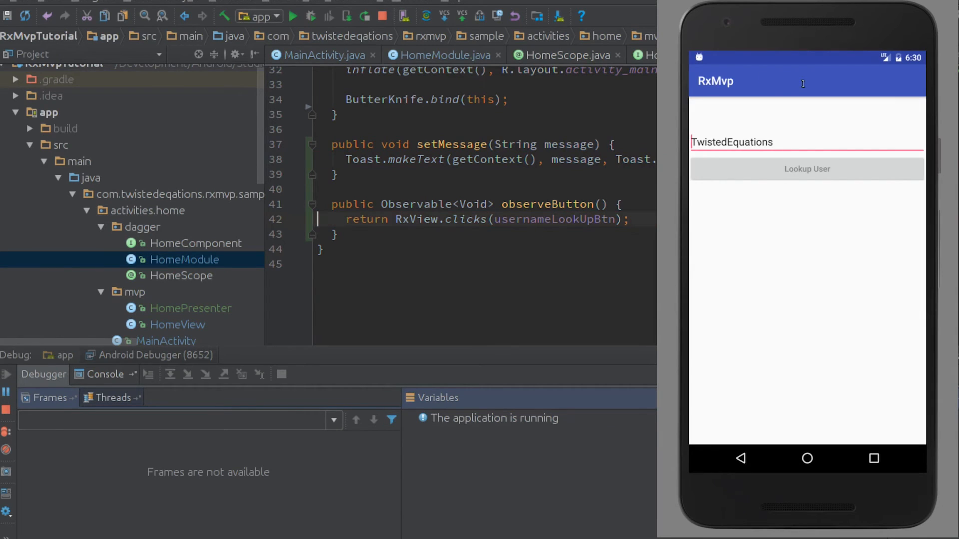
Clear the HomeView breakpoints and review MainActivity and HomeModule sources.
{"action": "scroll", "scroll_direction": "up", "scroll_amount": 3}
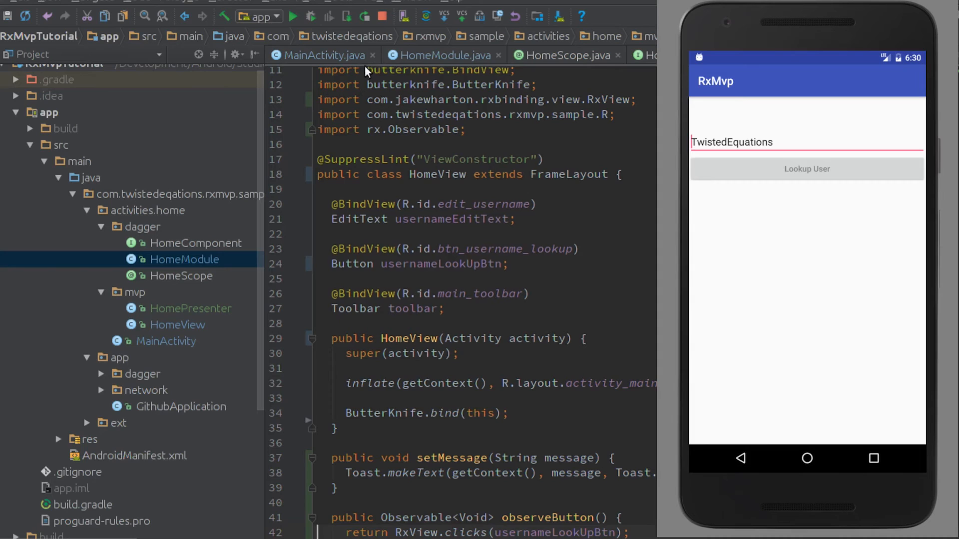
{"action": "left_click", "coordinate": [438, 55]}
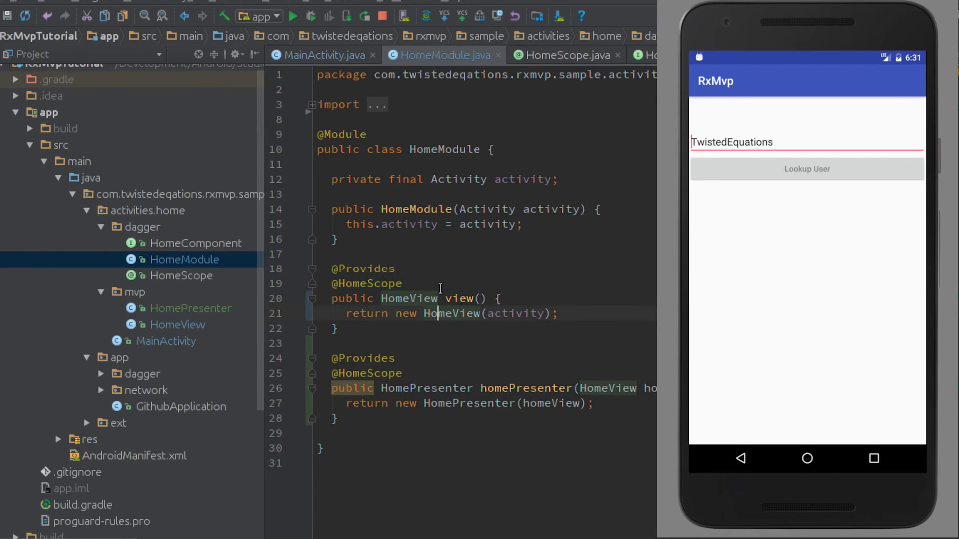
{"action": "left_click", "coordinate": [318, 55]}
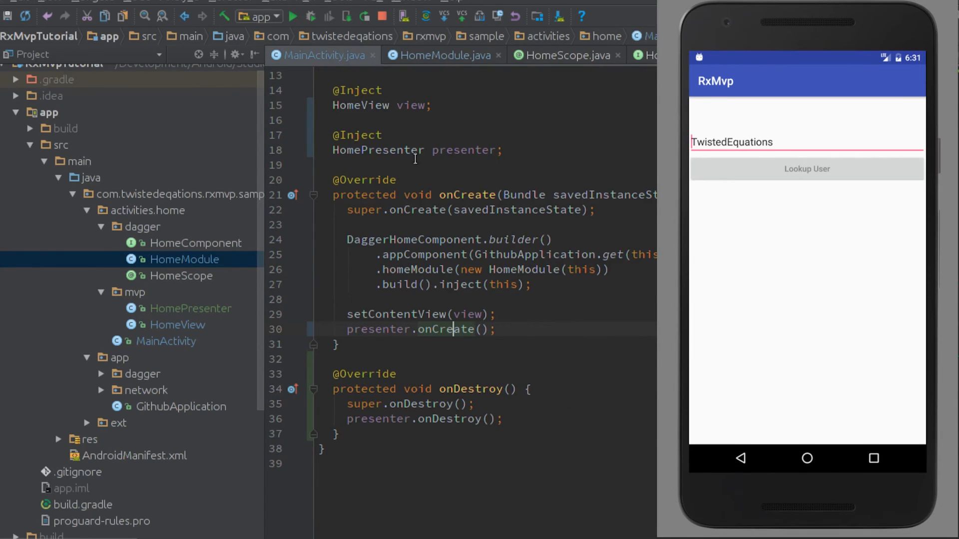
{"action": "left_click", "coordinate": [440, 55]}
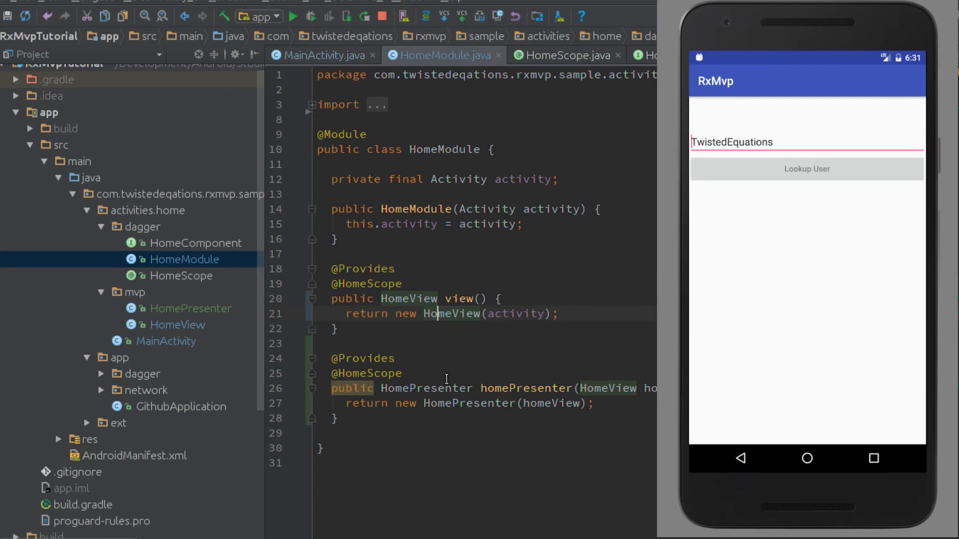
{"action": "double_click", "coordinate": [607, 388]}
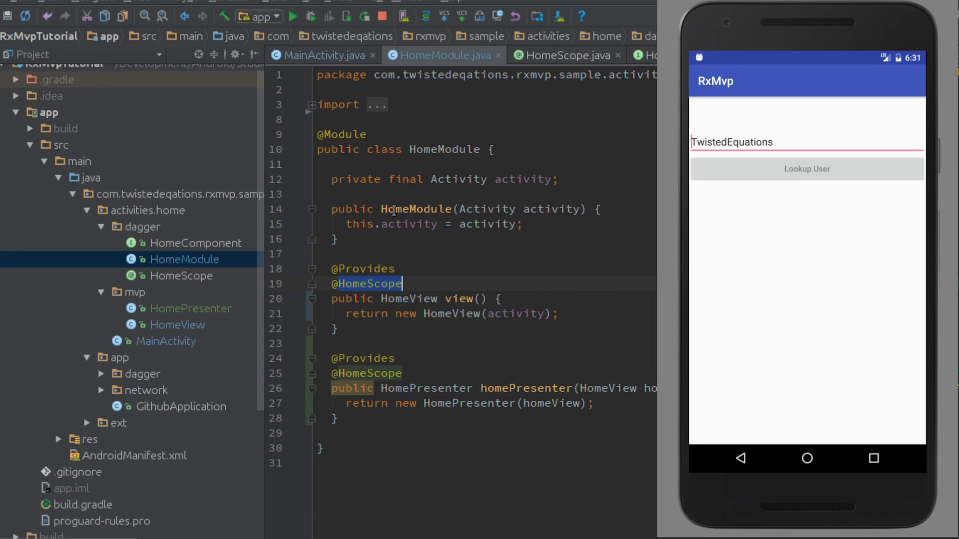
{"action": "left_click", "coordinate": [561, 55]}
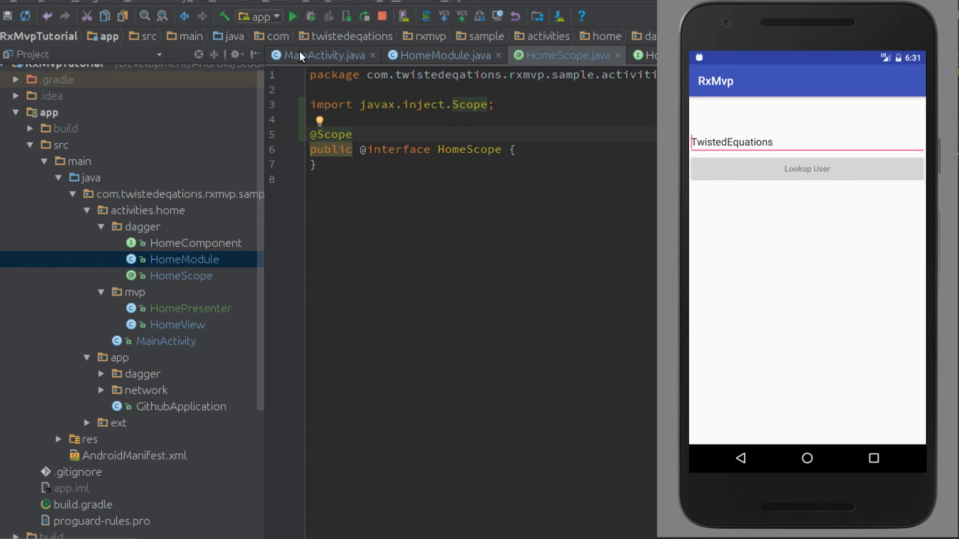
Run the app and tap Lookup User to show the 'Look up button clicked' toast.
{"action": "left_click", "coordinate": [293, 17]}
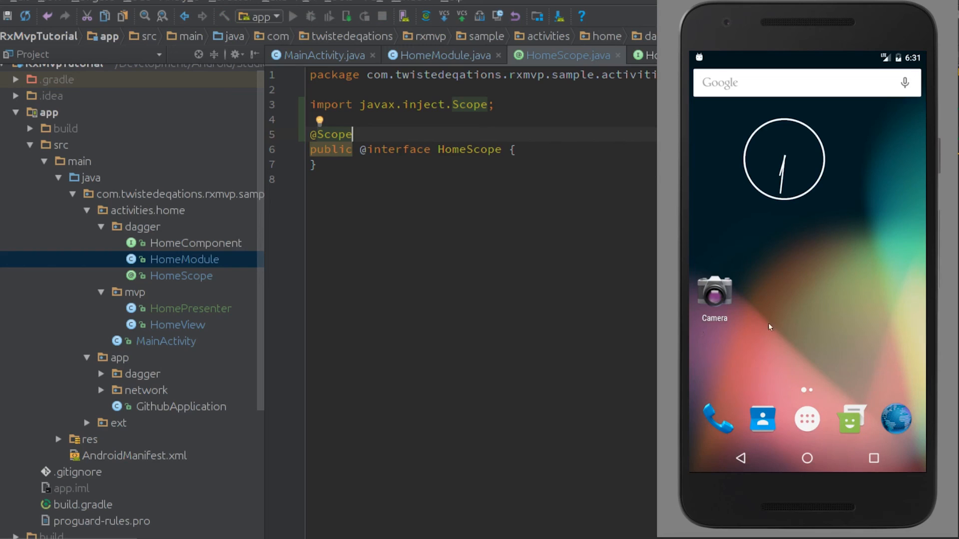
{"action": "mouse_move", "coordinate": [766, 341]}
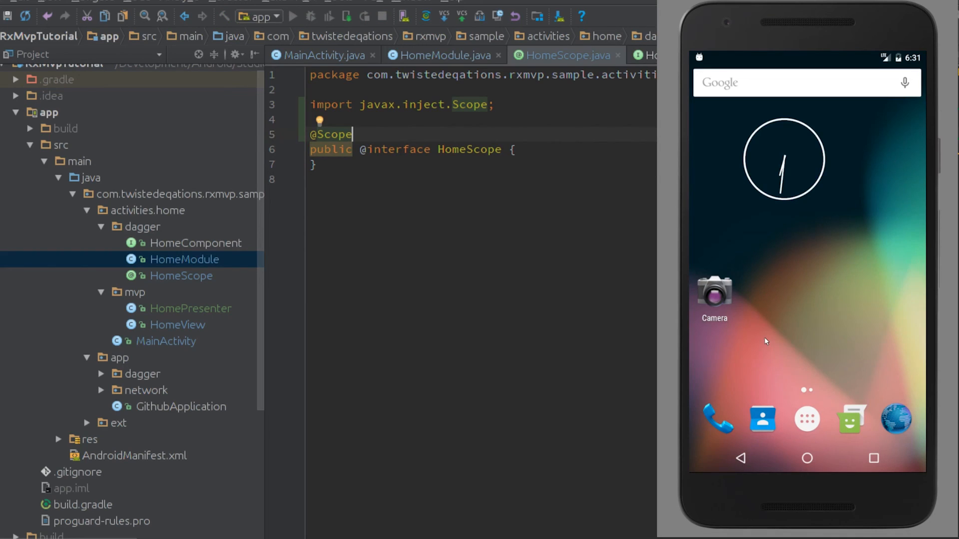
{"action": "mouse_move", "coordinate": [679, 340]}
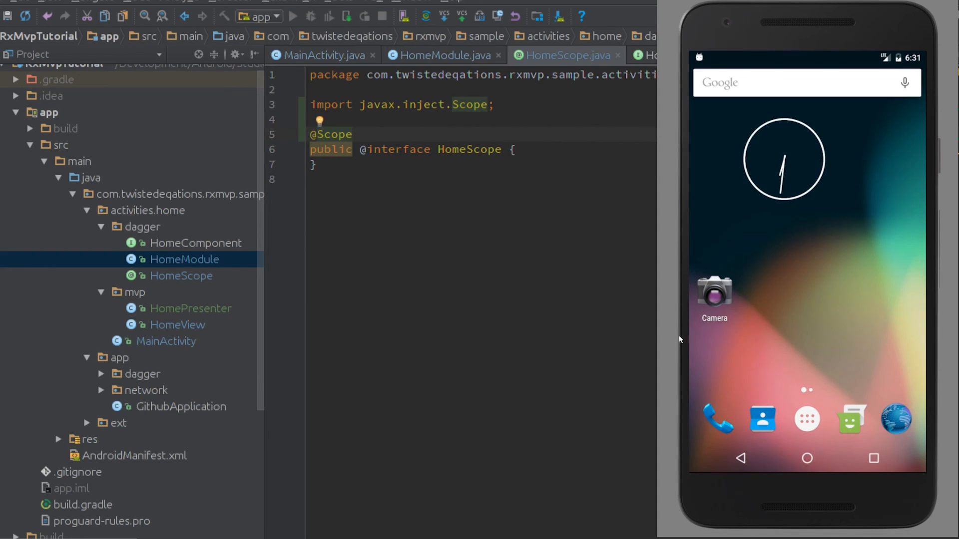
{"action": "mouse_move", "coordinate": [788, 235]}
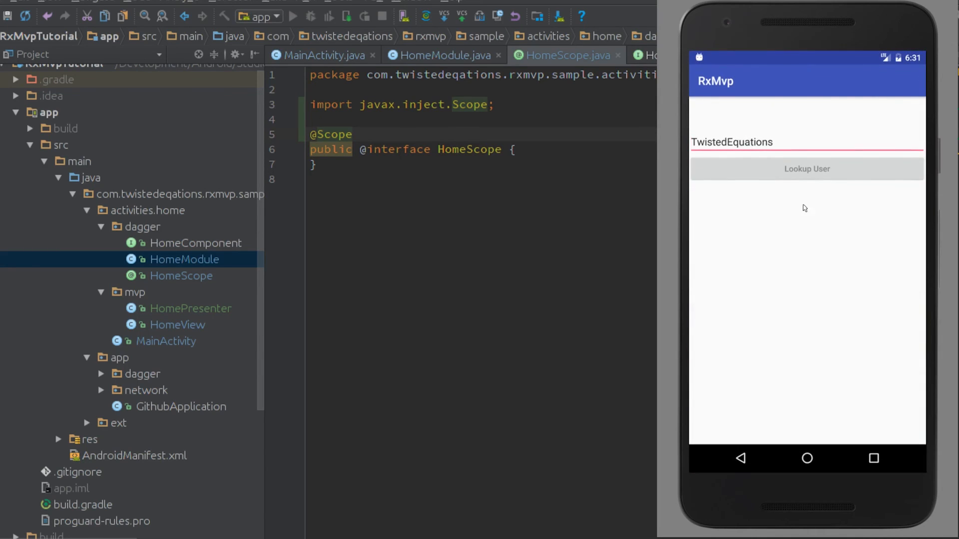
{"action": "left_click", "coordinate": [806, 169]}
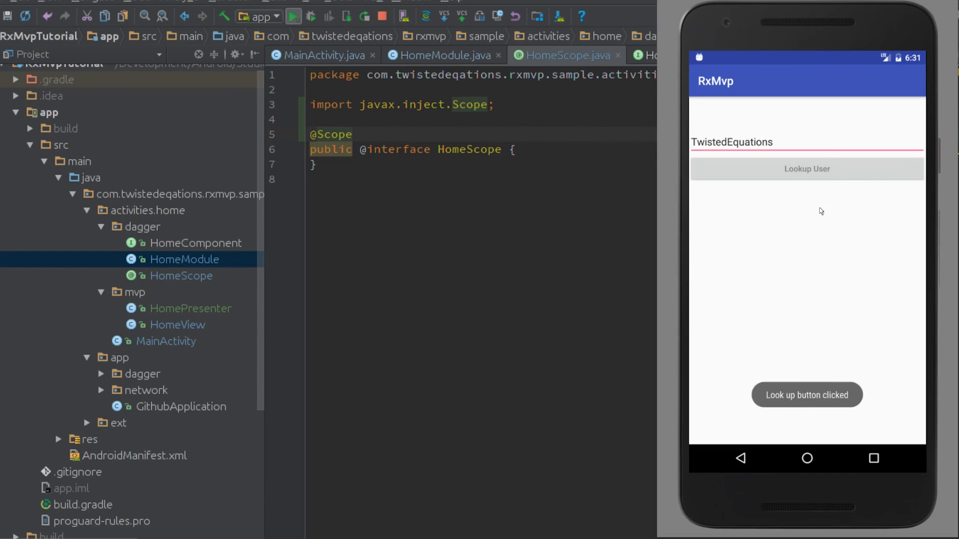
{"action": "mouse_move", "coordinate": [841, 268]}
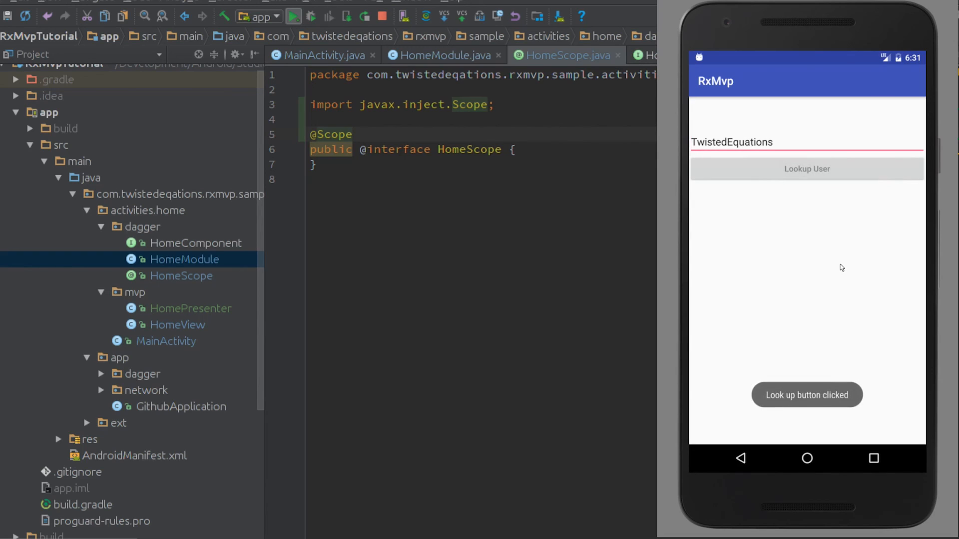